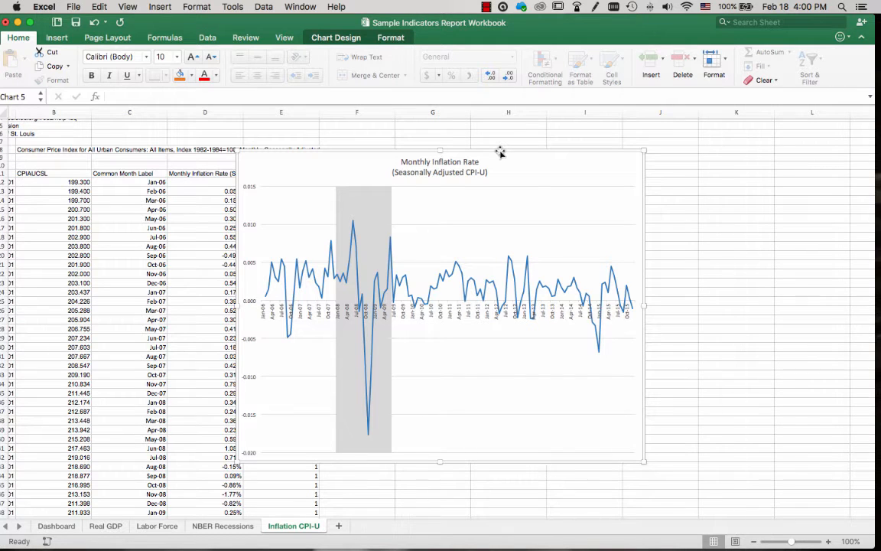
mouse_move(366, 337)
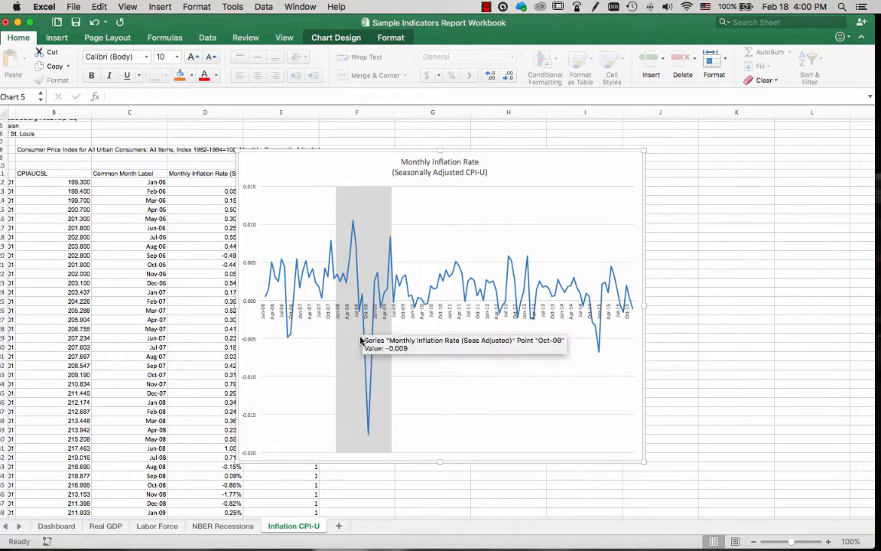
mouse_move(386, 429)
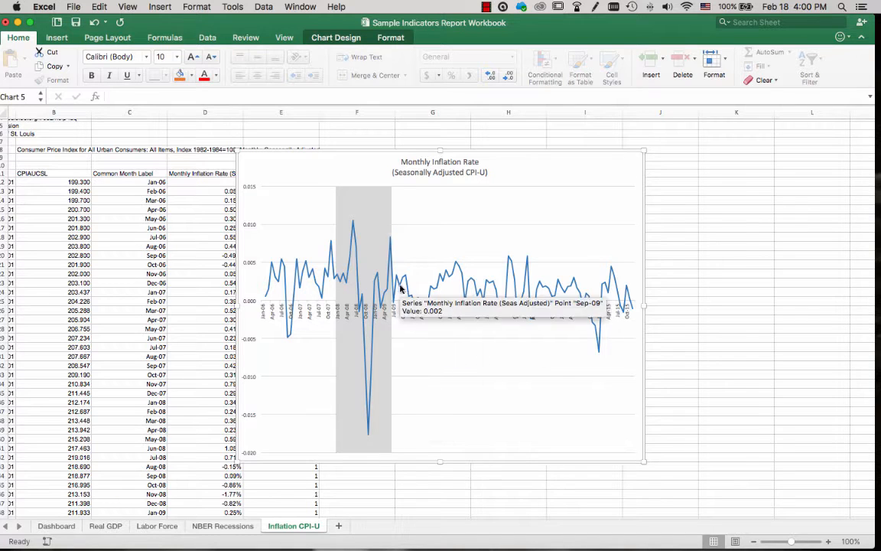
mouse_move(389, 446)
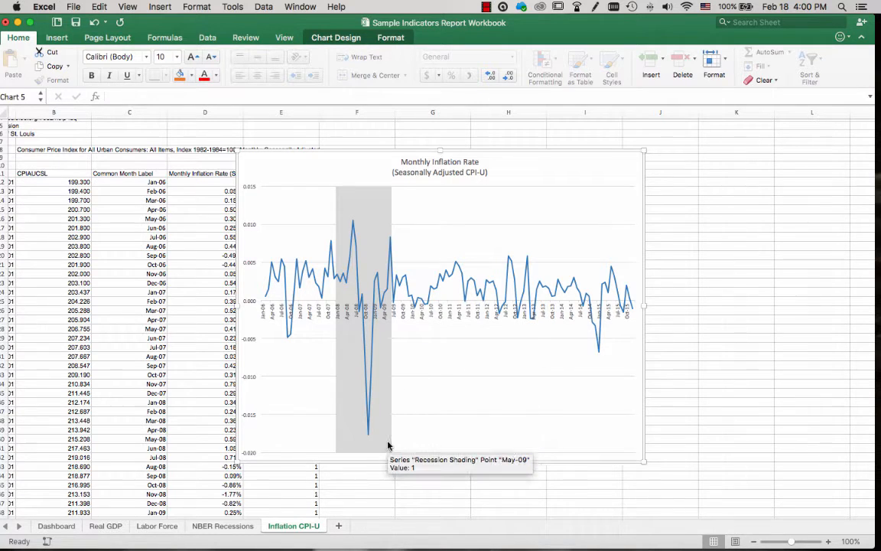
mouse_move(380, 355)
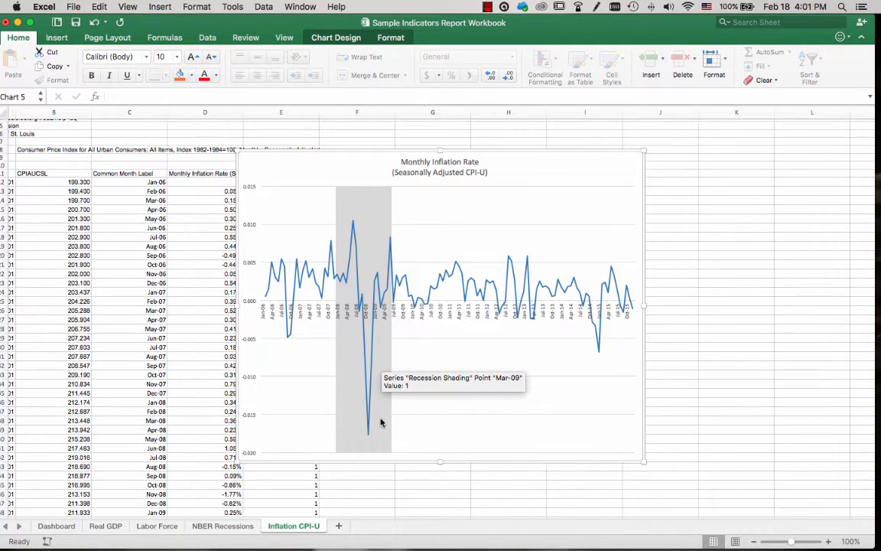
mouse_move(367, 428)
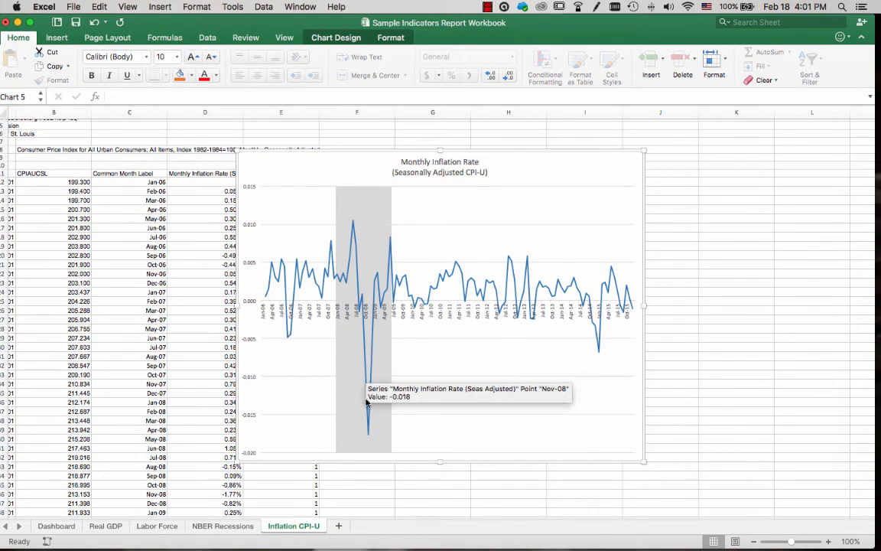
mouse_move(414, 409)
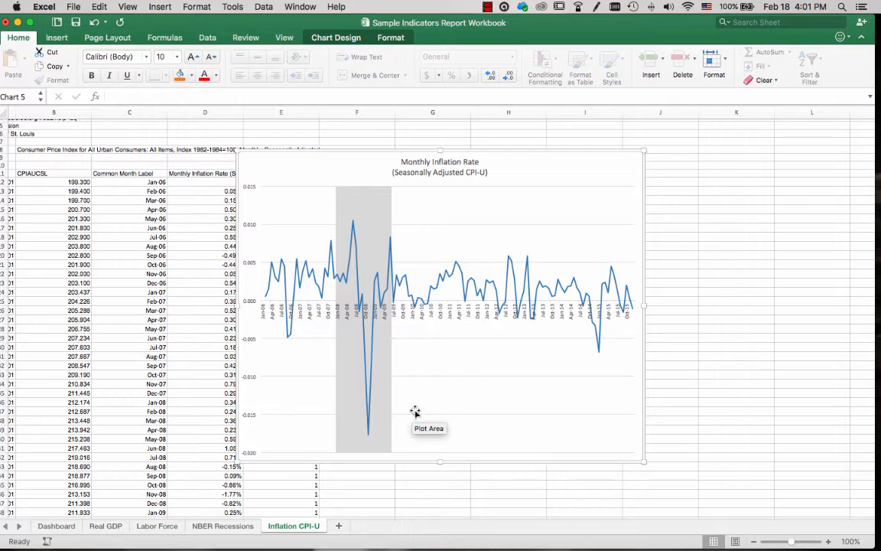
mouse_move(419, 421)
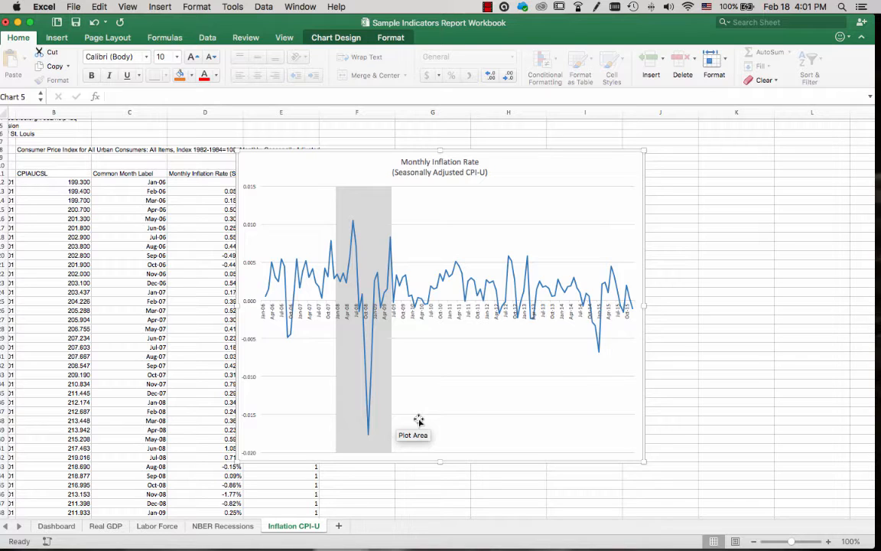
mouse_move(440, 397)
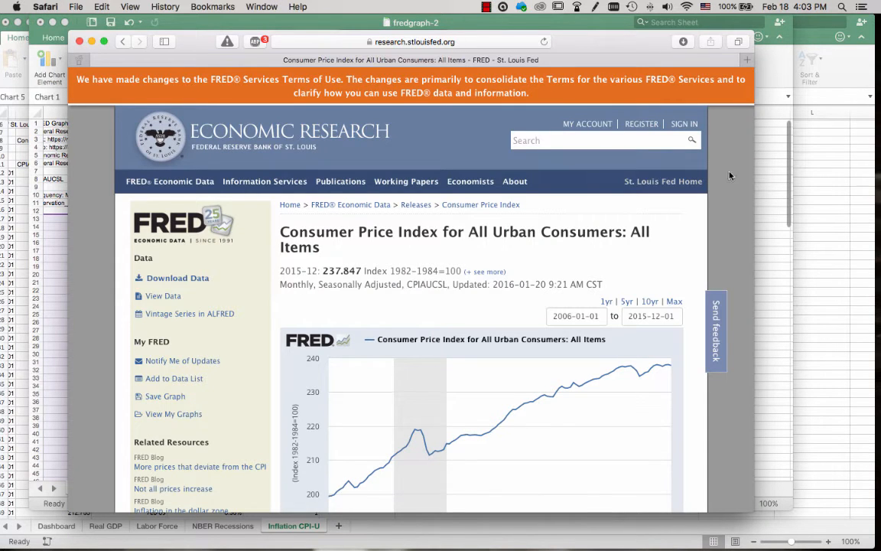
Step: Search FRED for 'recession' to find the NBER based Recession Indicators series
scroll(down, 3)
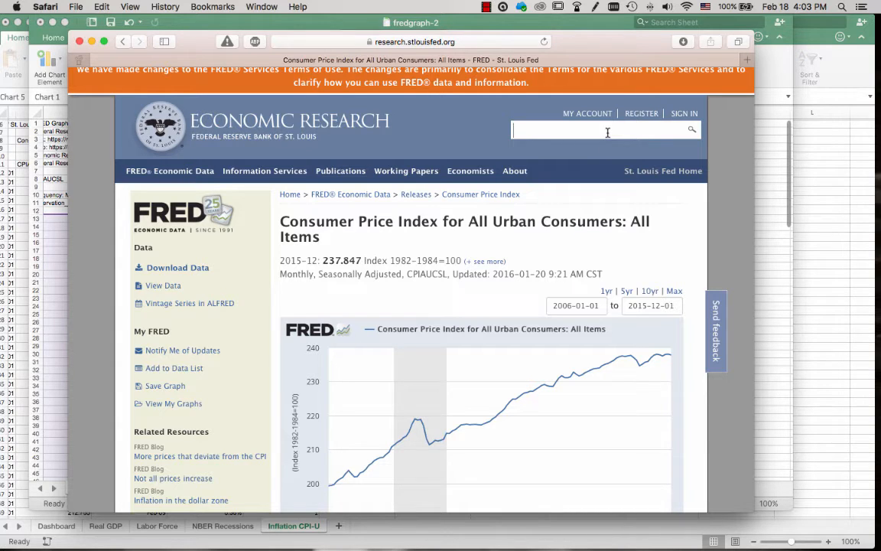
text(r)
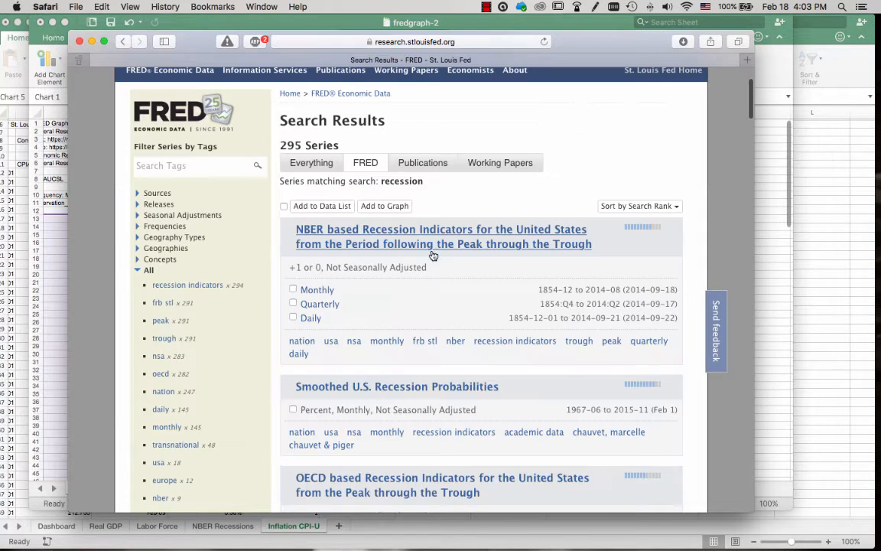
mouse_move(425, 252)
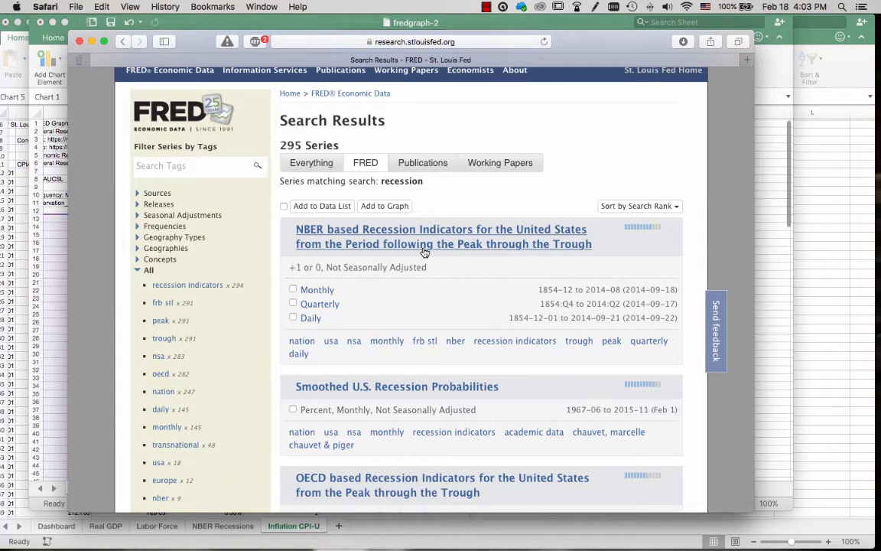
mouse_move(477, 277)
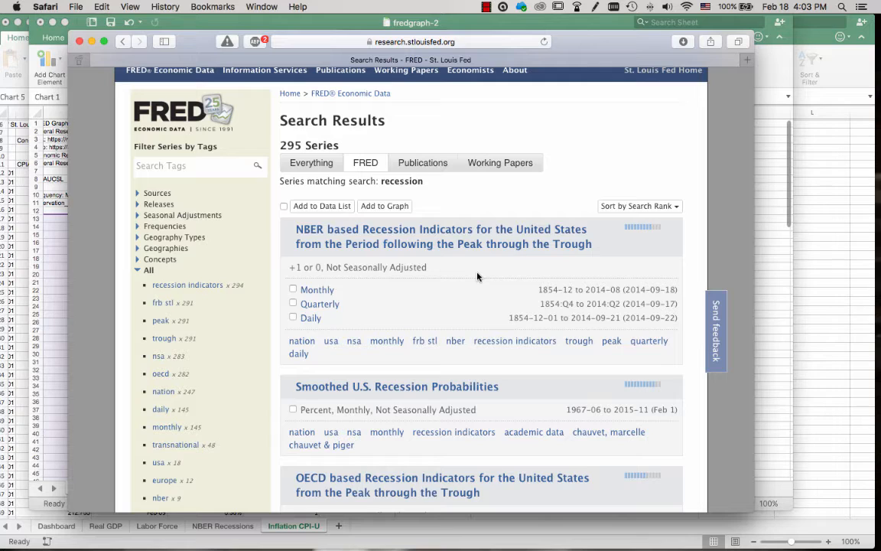
mouse_move(390, 300)
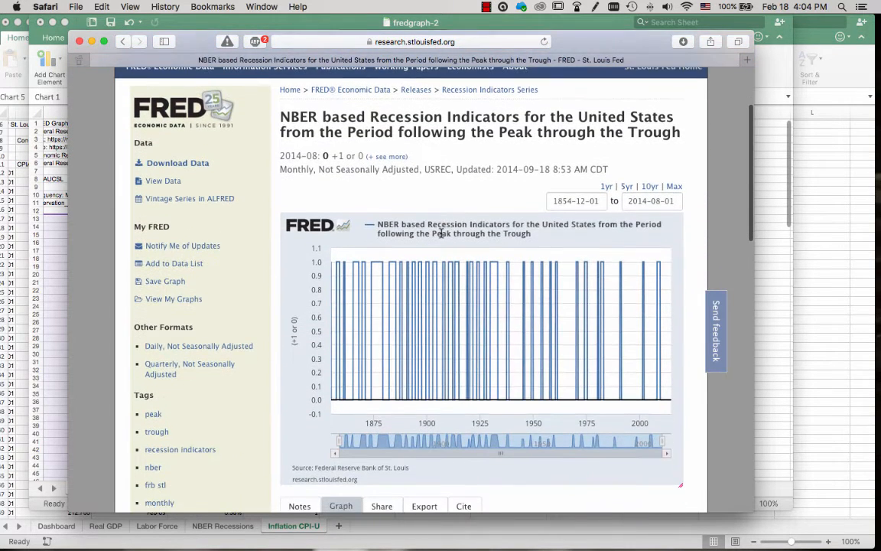
mouse_move(331, 401)
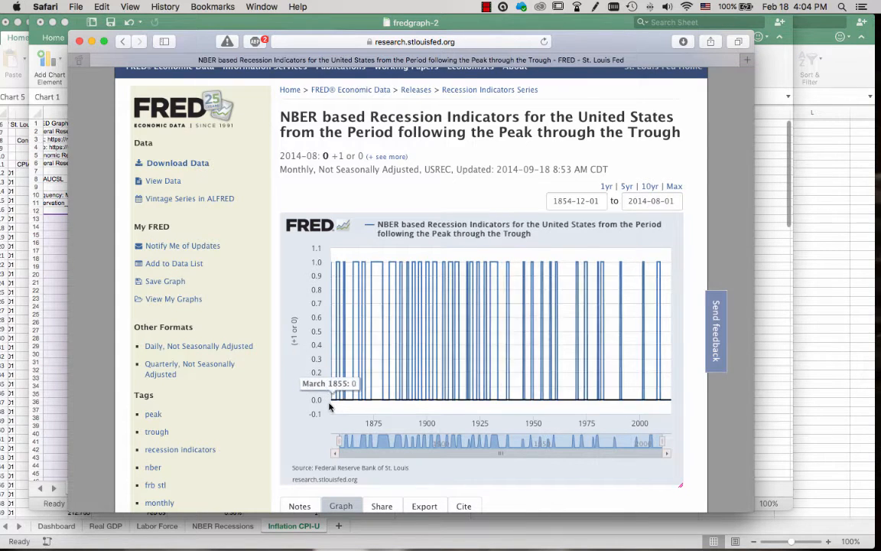
mouse_move(329, 309)
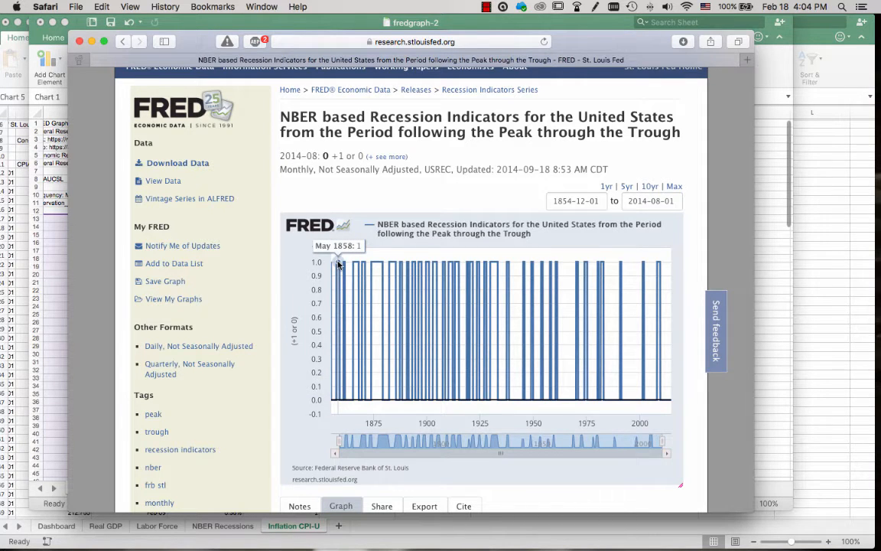
mouse_move(600, 221)
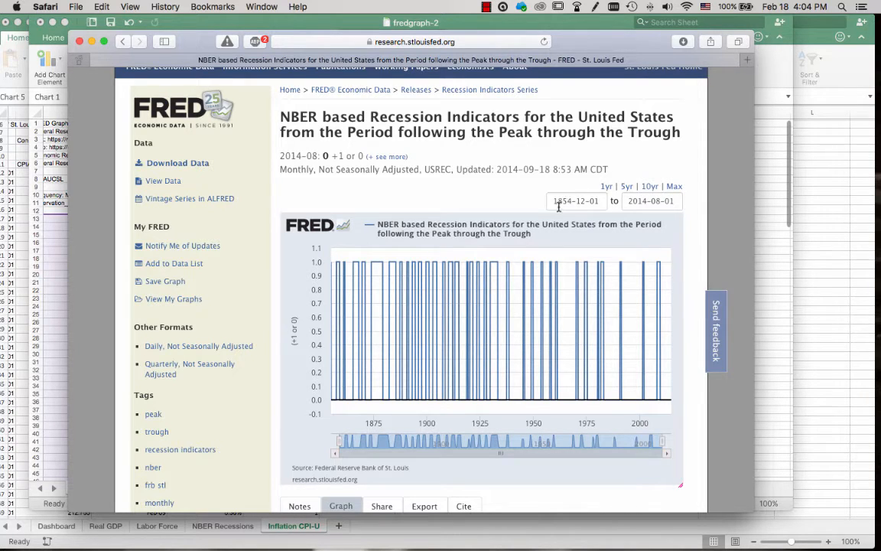
Step: Choose 2006 as the start year in the graph's start-date calendar
click(575, 201)
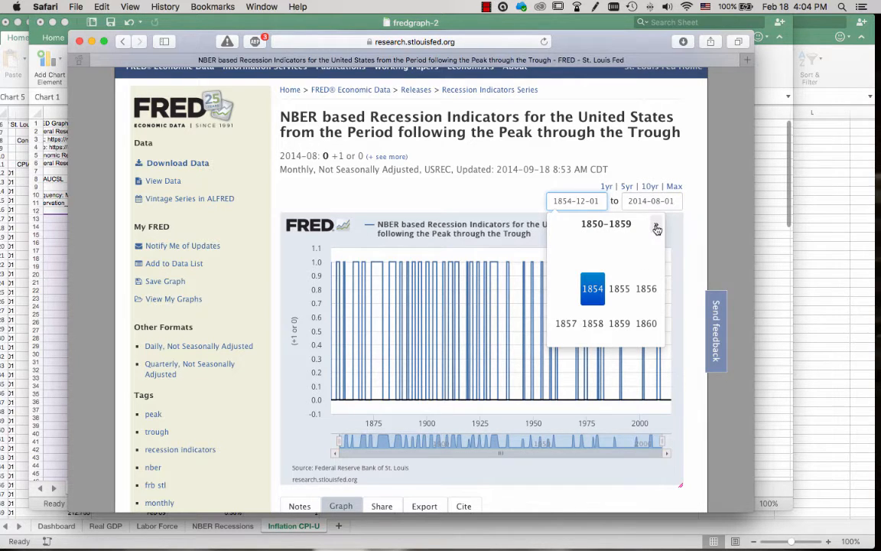
click(658, 230)
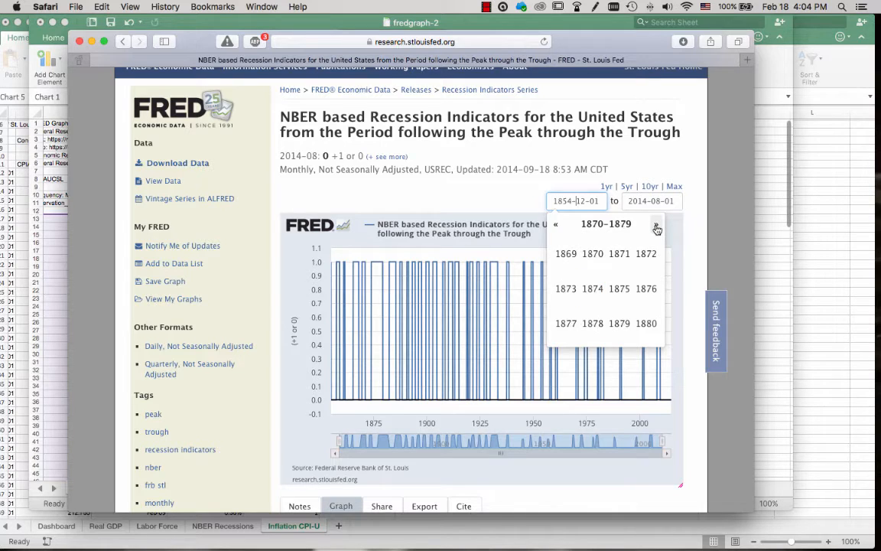
click(656, 229)
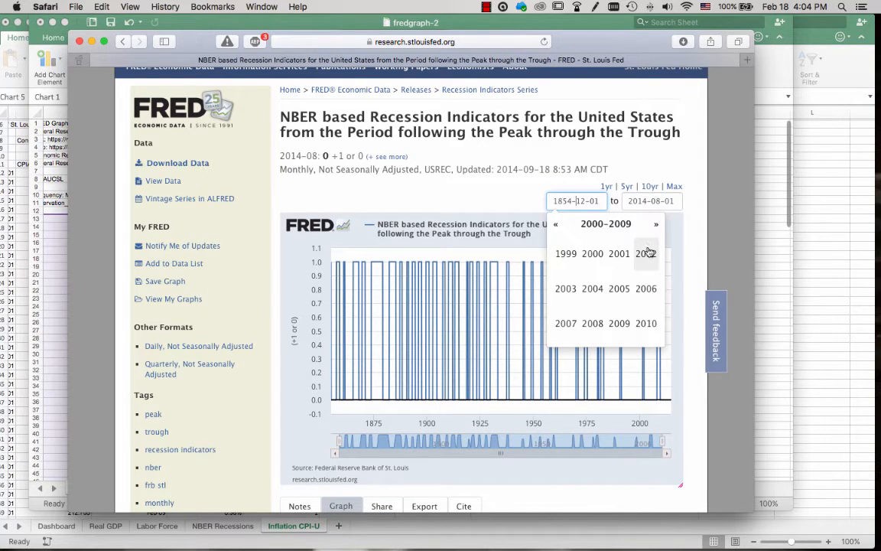
mouse_move(645, 287)
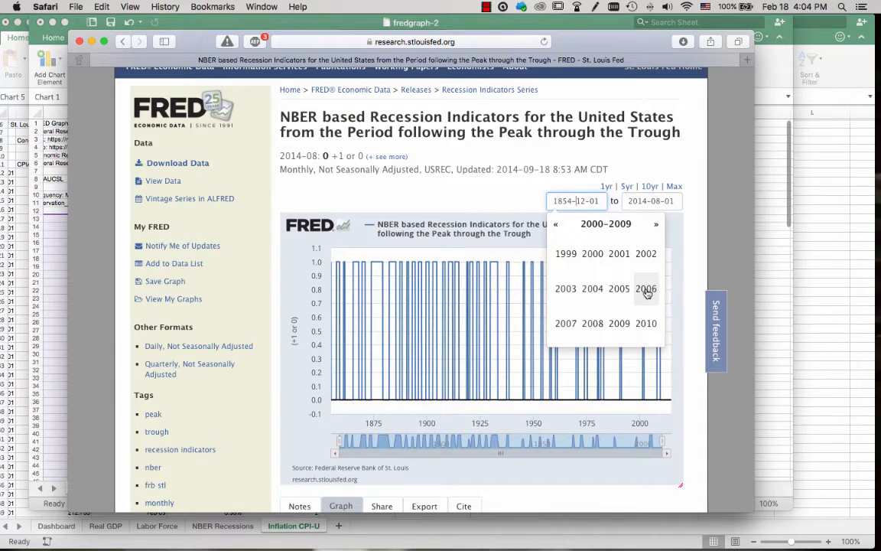
click(645, 287)
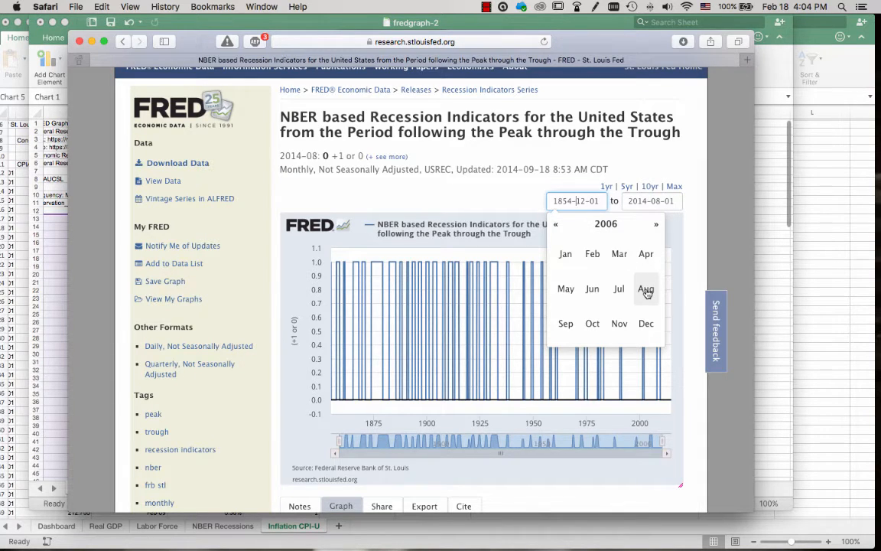
mouse_move(589, 274)
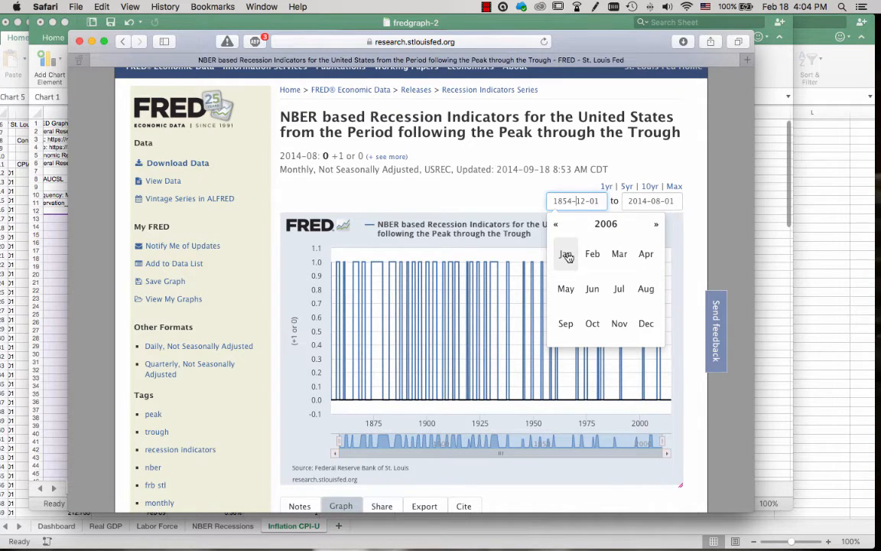
Step: Set the graph's start date to January 2006 and review the end date
click(565, 254)
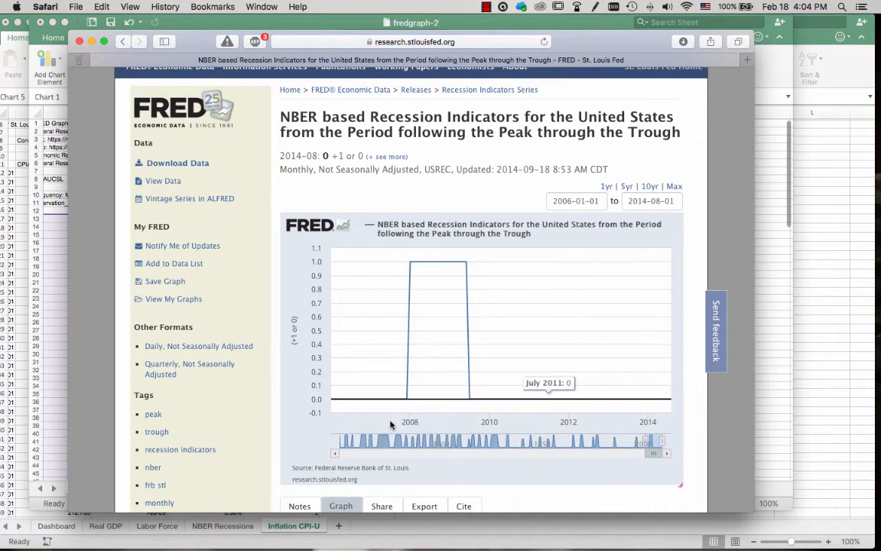
mouse_move(422, 260)
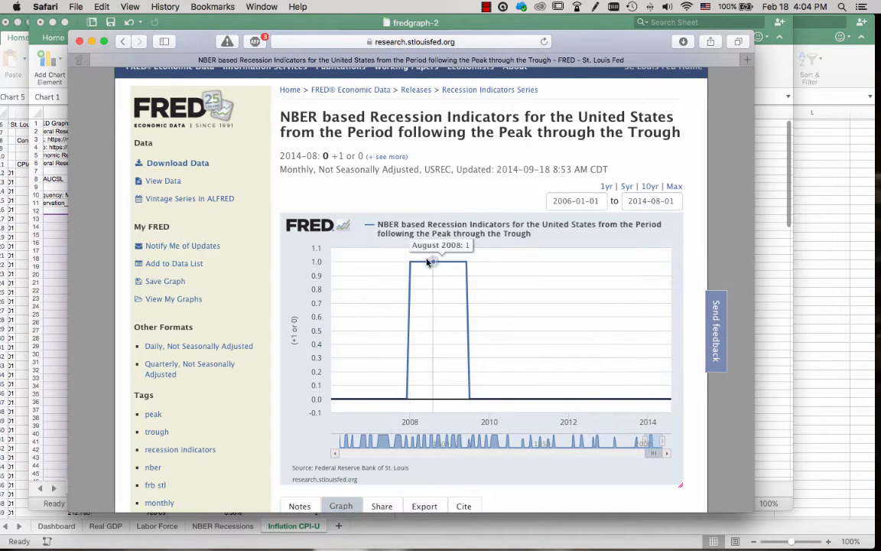
mouse_move(440, 263)
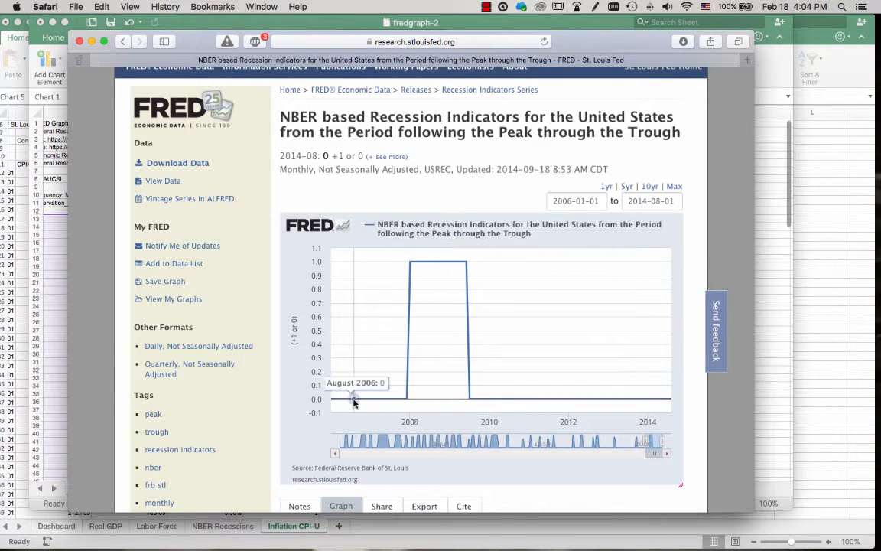
mouse_move(586, 397)
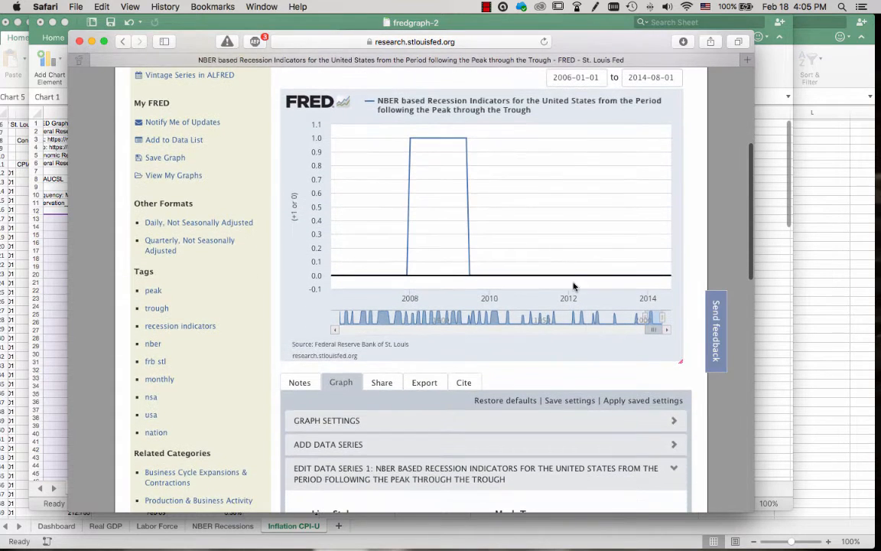
mouse_move(526, 344)
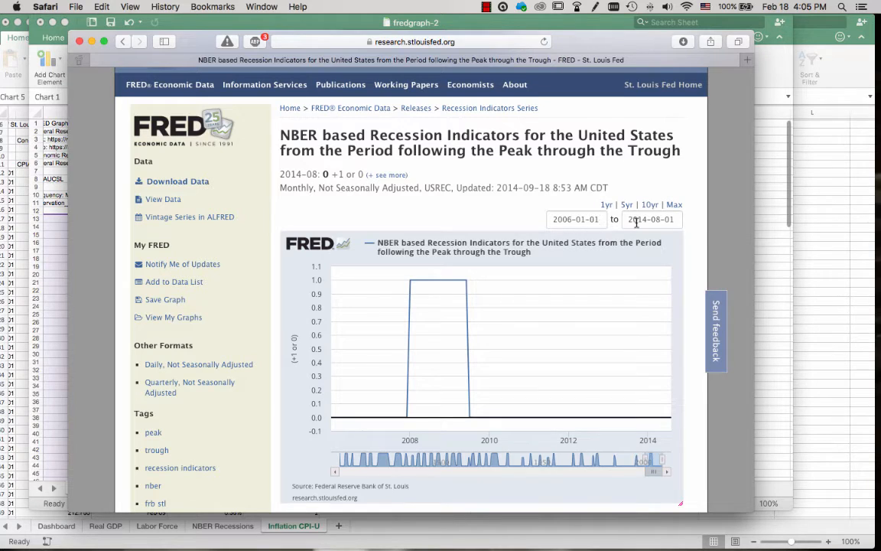
click(652, 220)
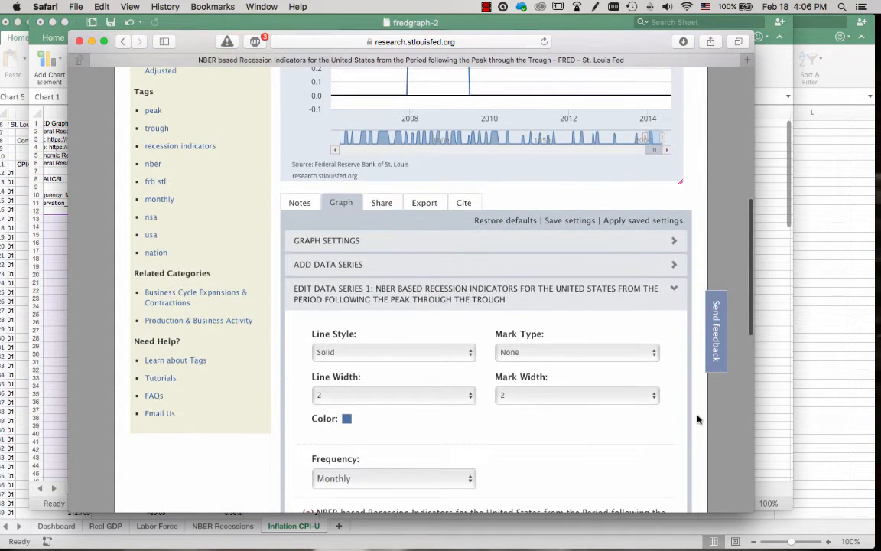
Step: Export the 2006–2014 recession indicator data to Excel and load the downloaded file
scroll(down, 3)
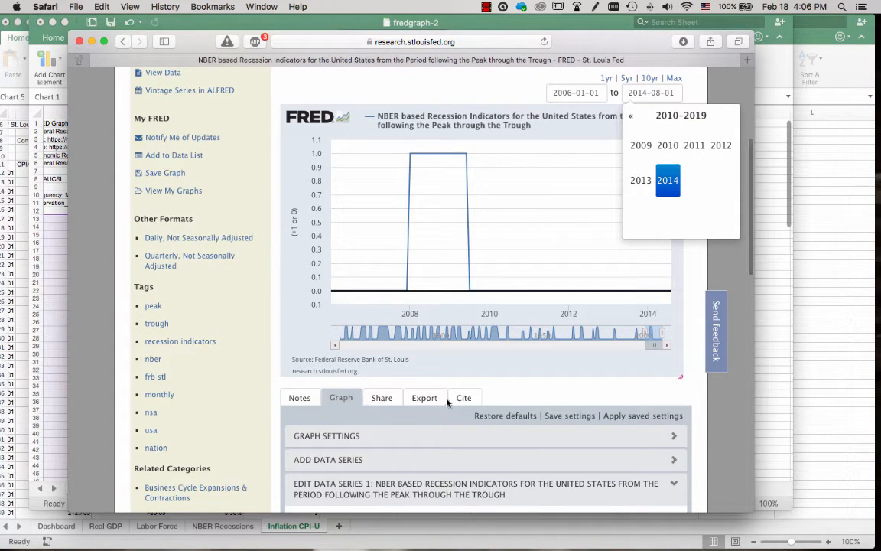
click(425, 397)
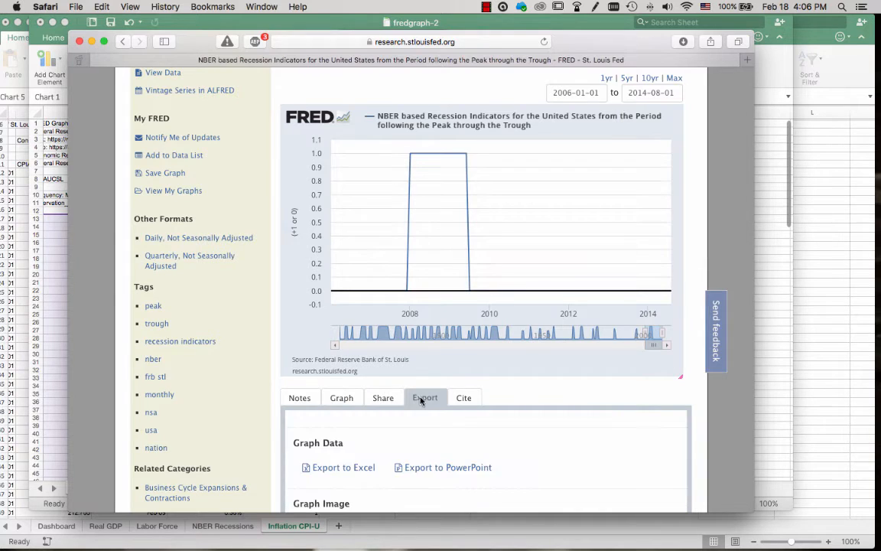
scroll(down, 3)
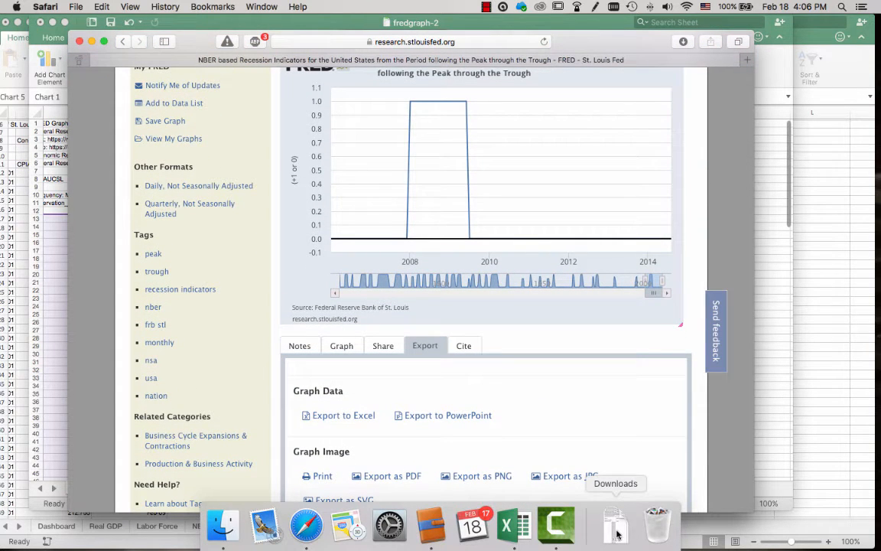
click(615, 527)
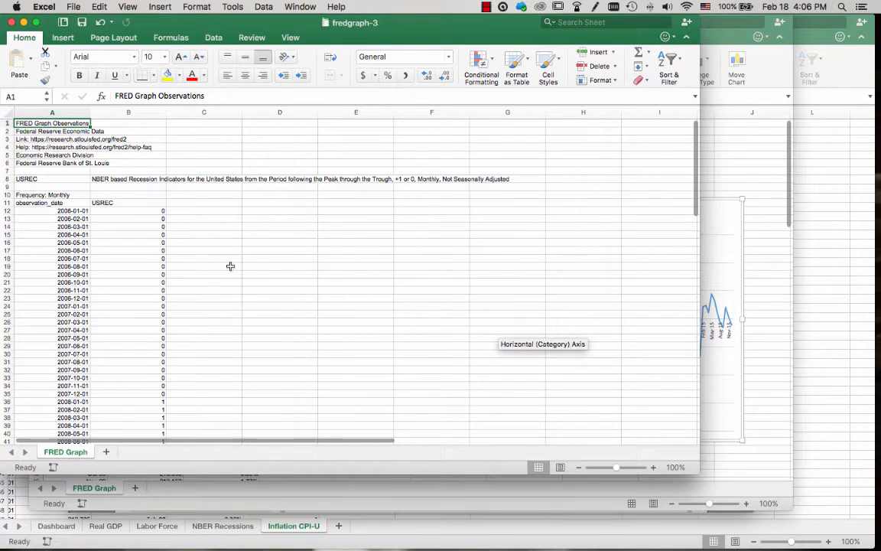
Step: Select the USREC recession indicator values in column B for copying
click(128, 202)
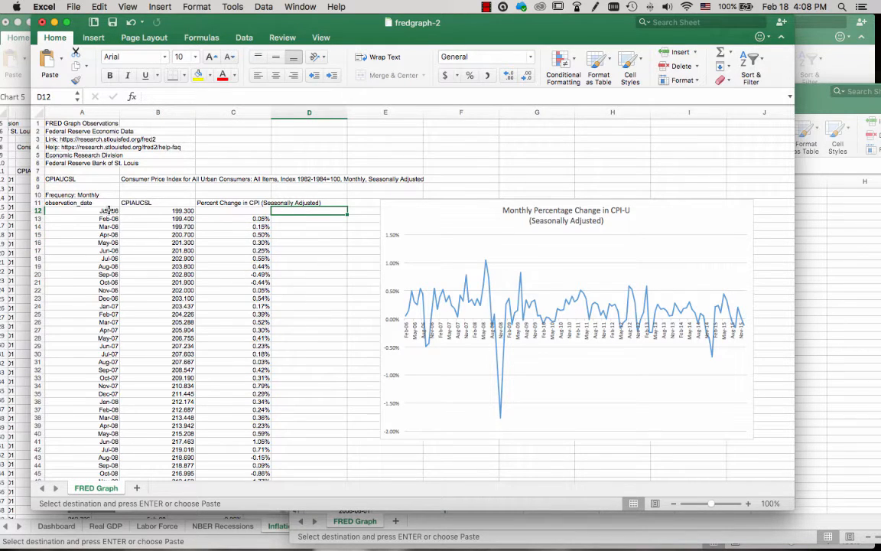
mouse_move(312, 209)
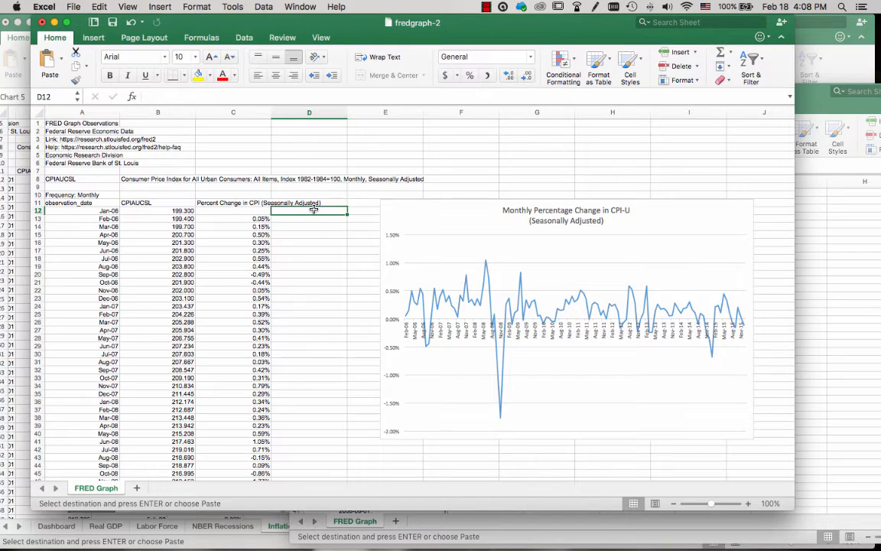
Step: Paste the 0/1 recession values into column D from D12 and extend zeros to the last CPI row
right_click(309, 211)
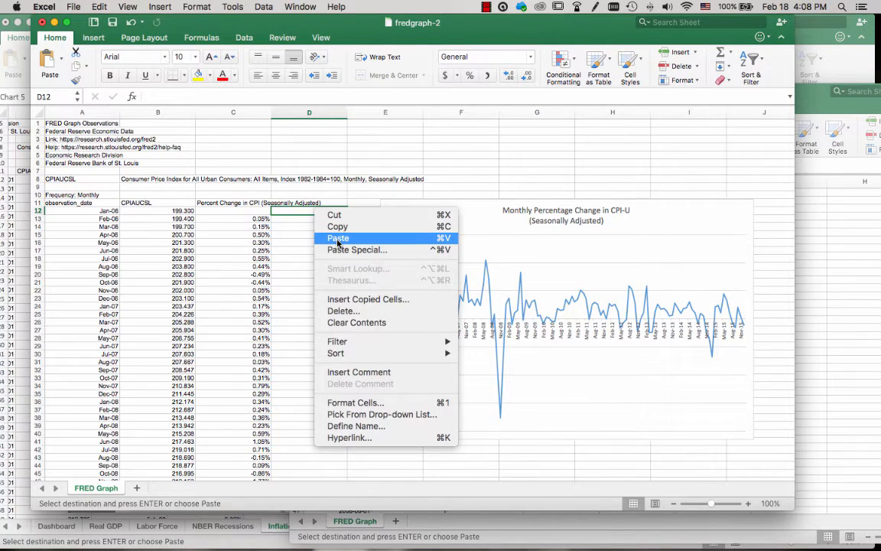
click(337, 239)
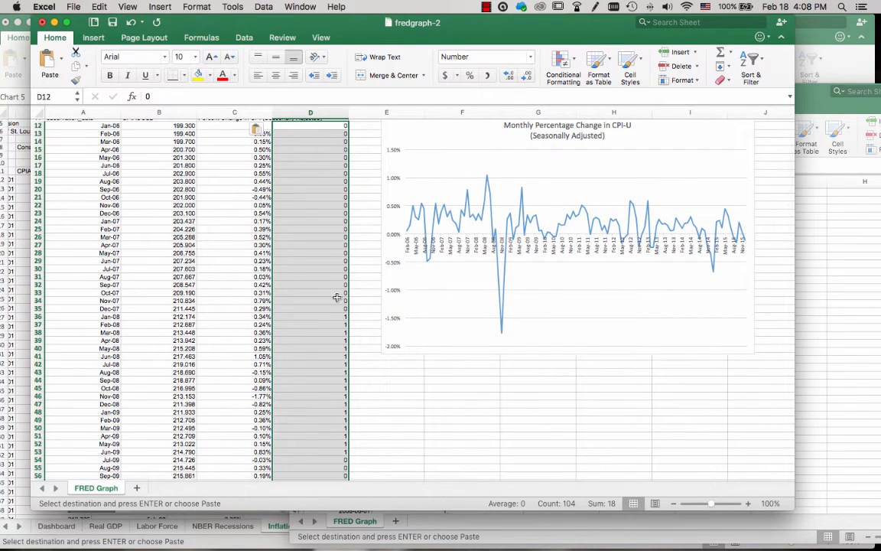
click(309, 339)
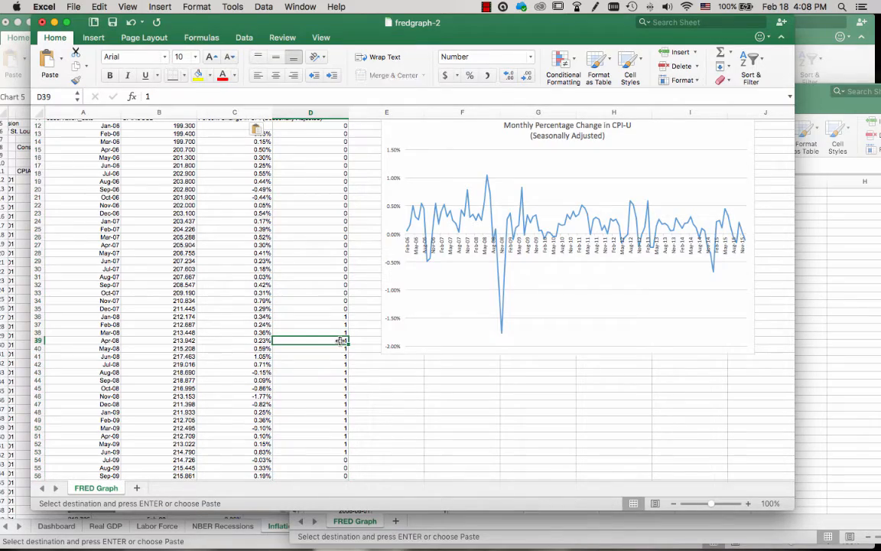
scroll(down, 3)
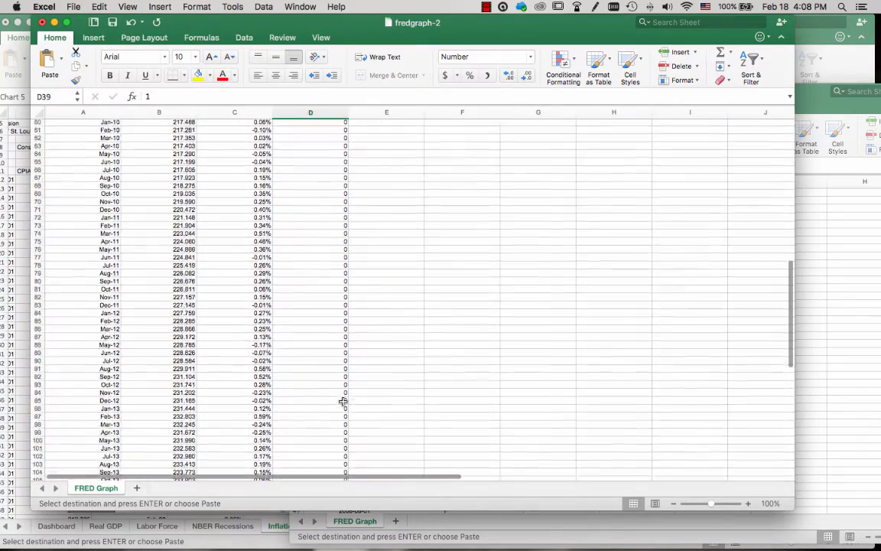
scroll(down, 3)
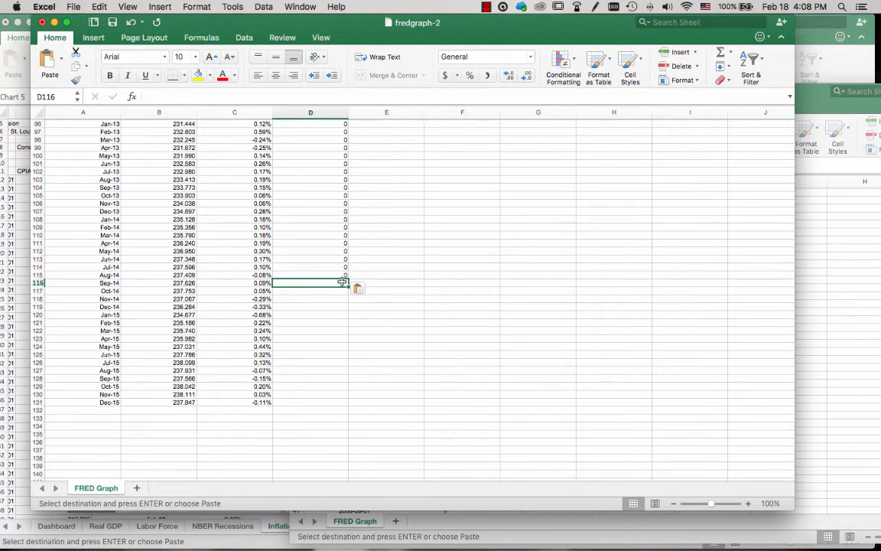
mouse_move(331, 286)
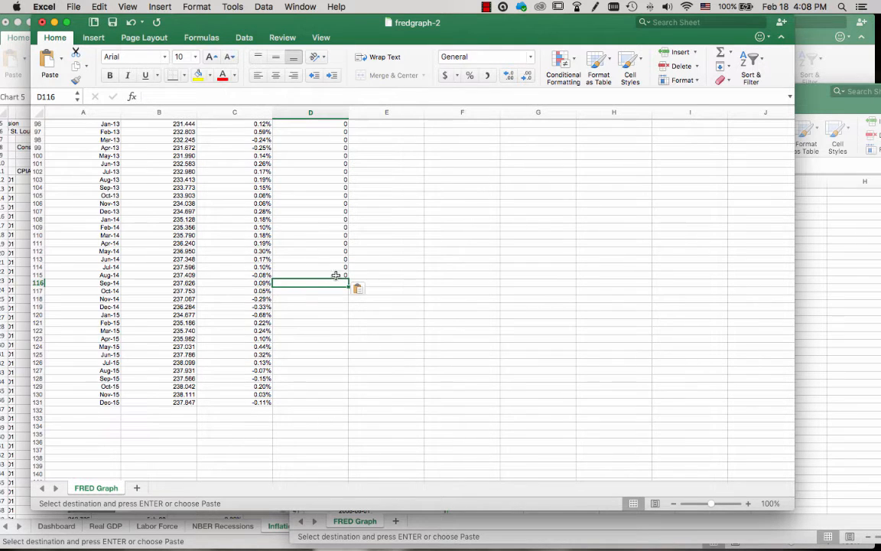
click(308, 275)
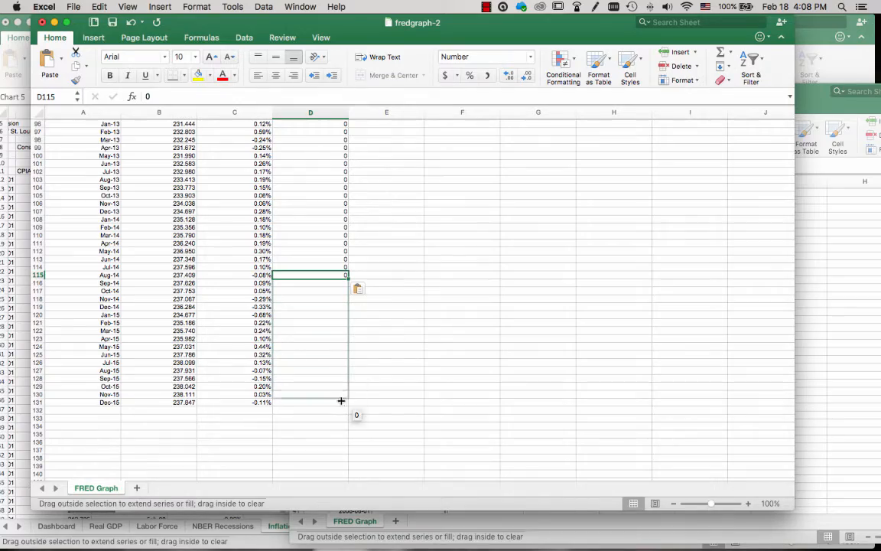
scroll(up, 3)
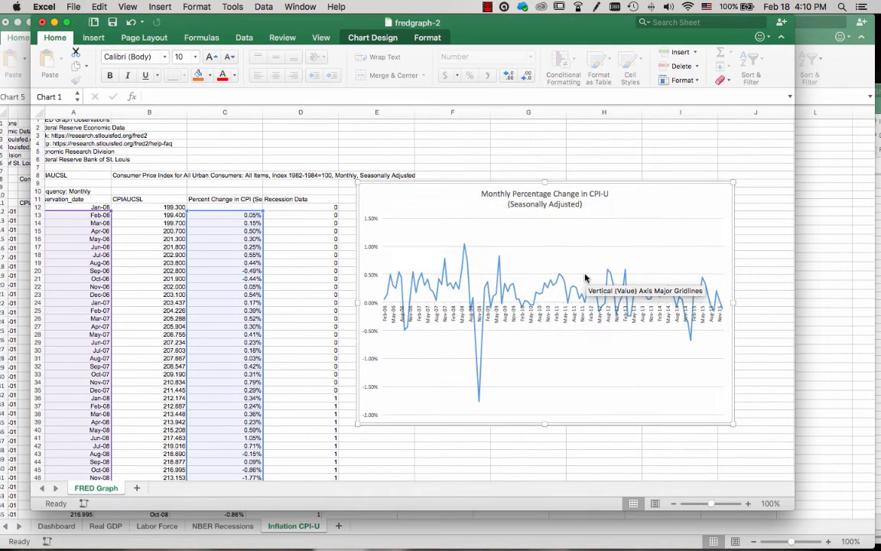
mouse_move(630, 182)
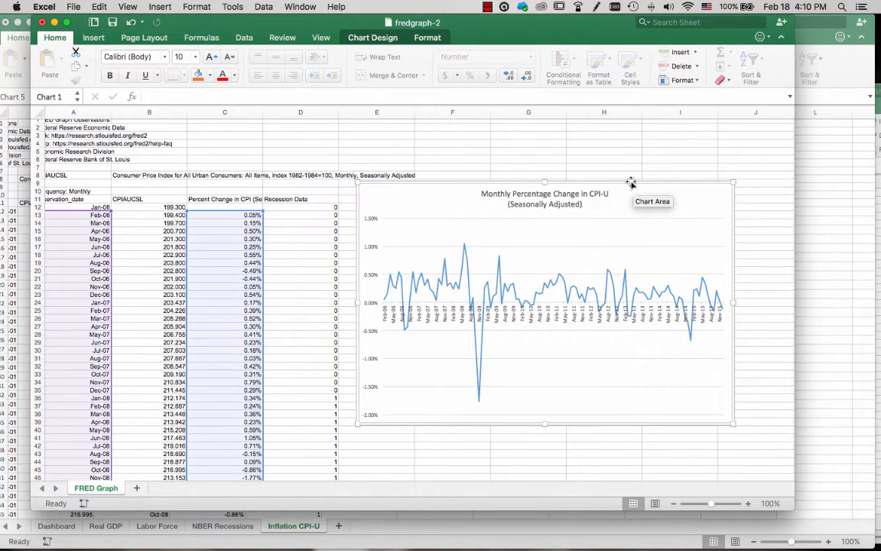
mouse_move(459, 104)
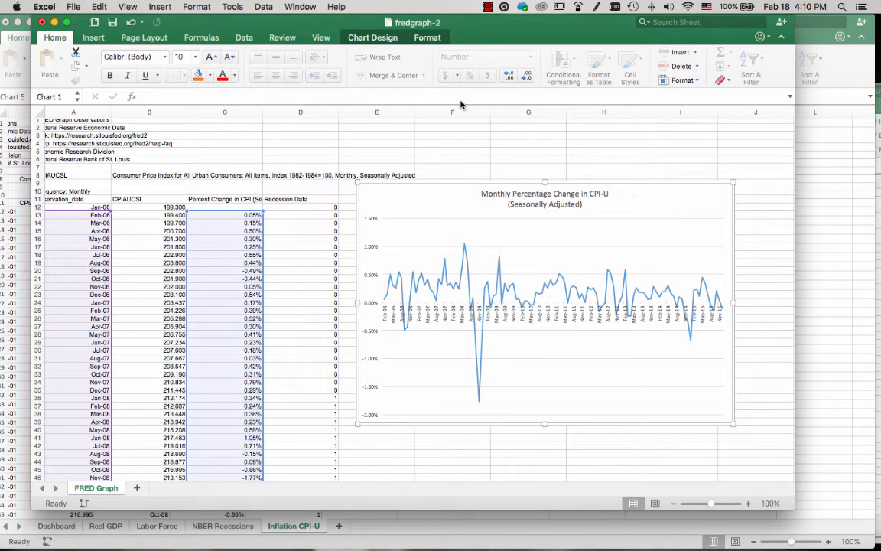
Step: Select the CPI percent-change chart and bring up its context menu under Chart Design
click(373, 37)
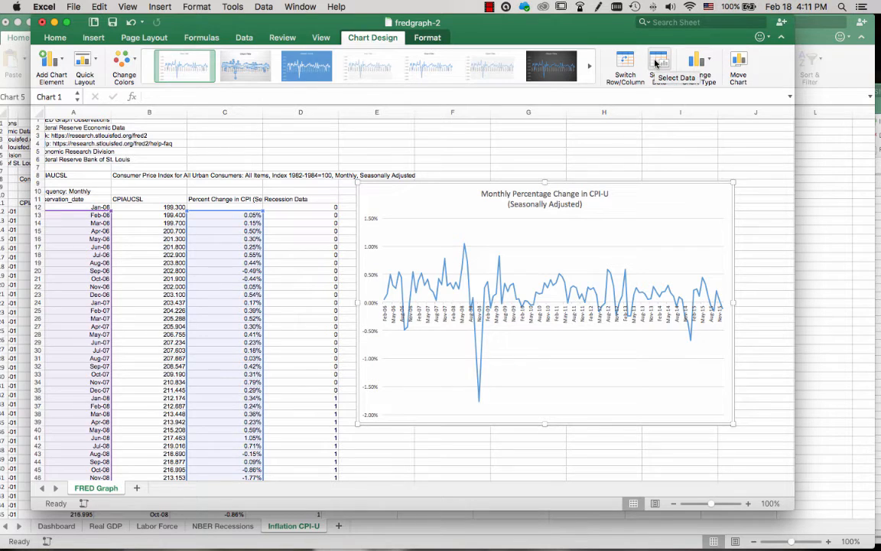
mouse_move(661, 161)
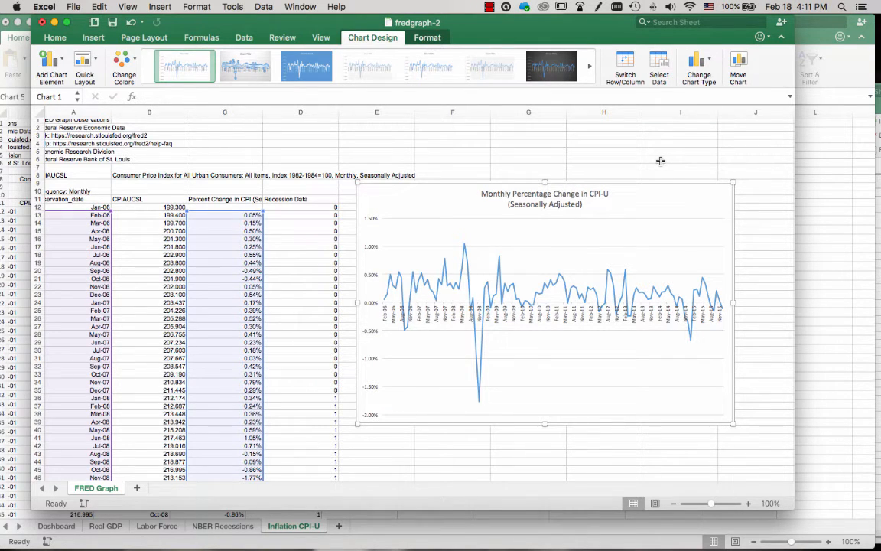
click(679, 112)
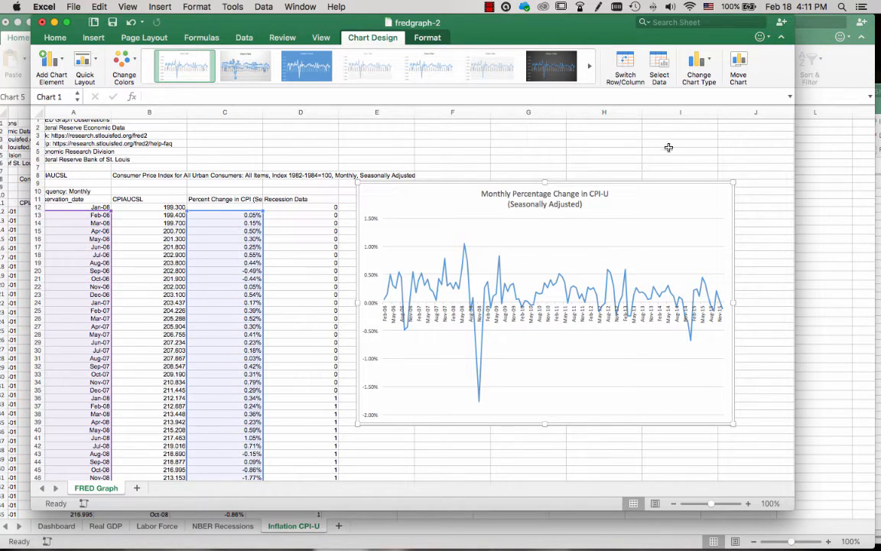
mouse_move(652, 184)
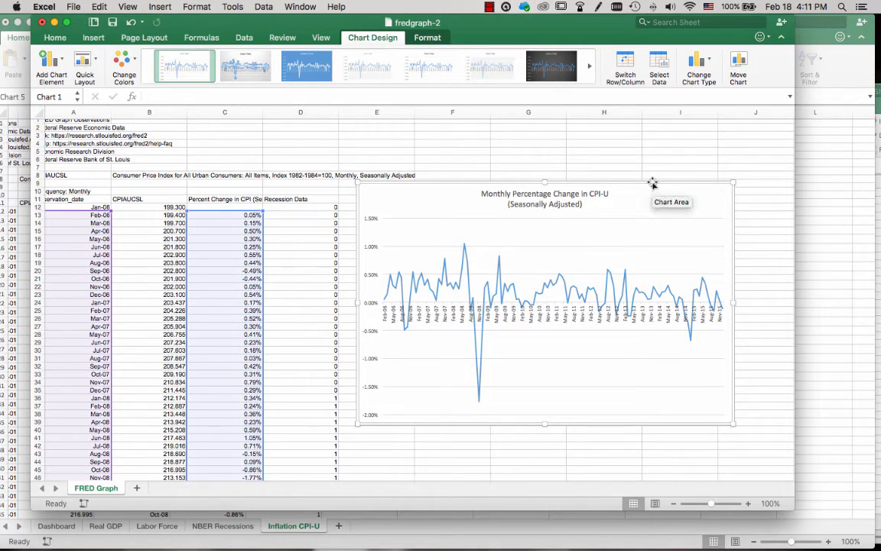
right_click(654, 183)
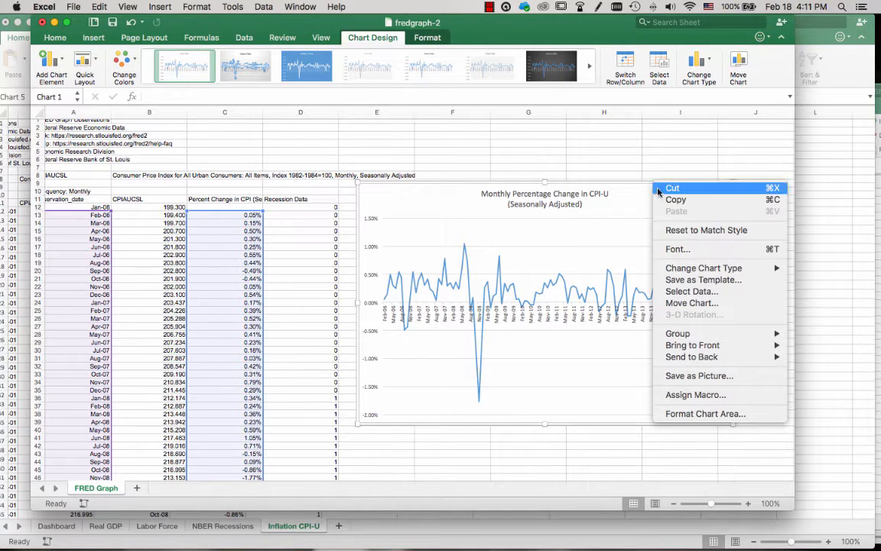
mouse_move(691, 291)
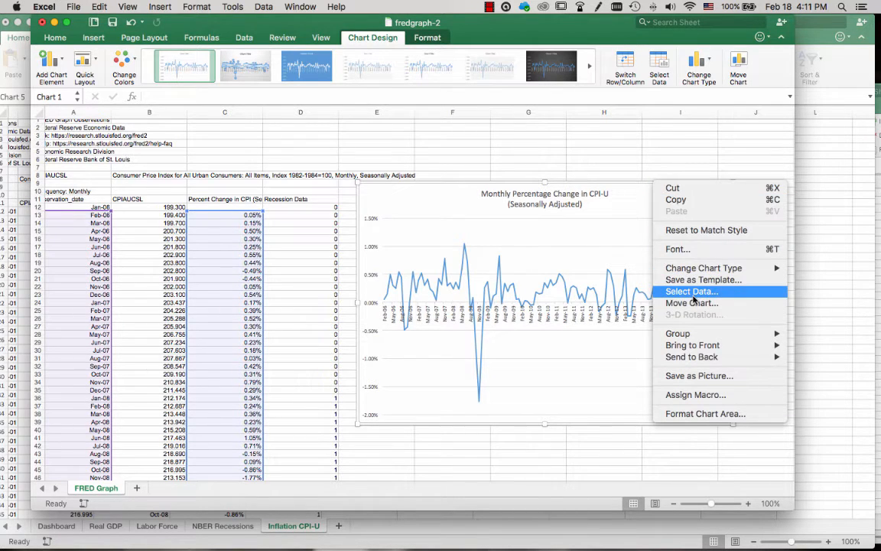
mouse_move(692, 303)
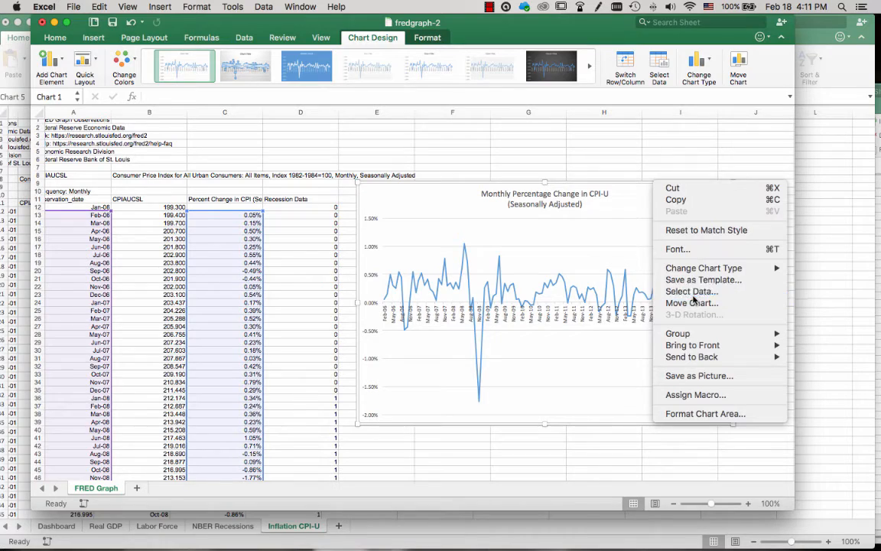
Step: In Select Data, rename the chart's existing Series1 to CPI-U
click(691, 290)
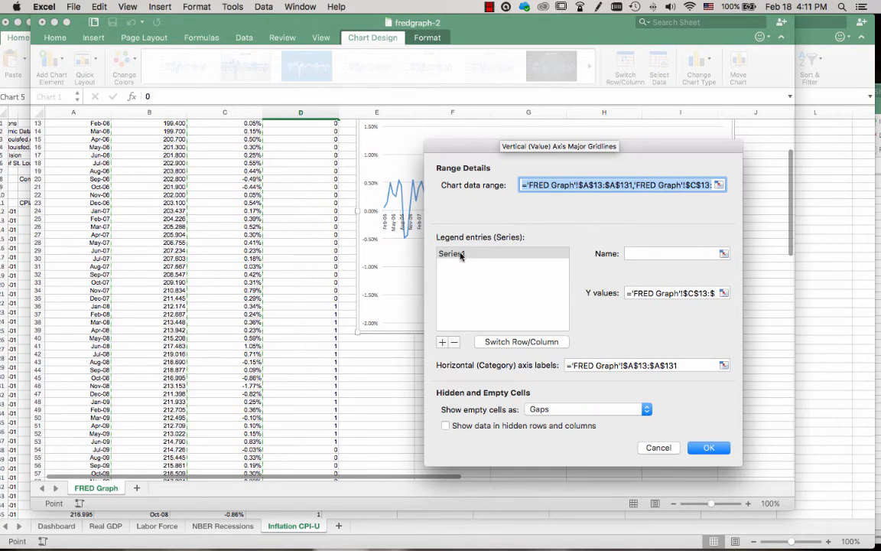
click(451, 254)
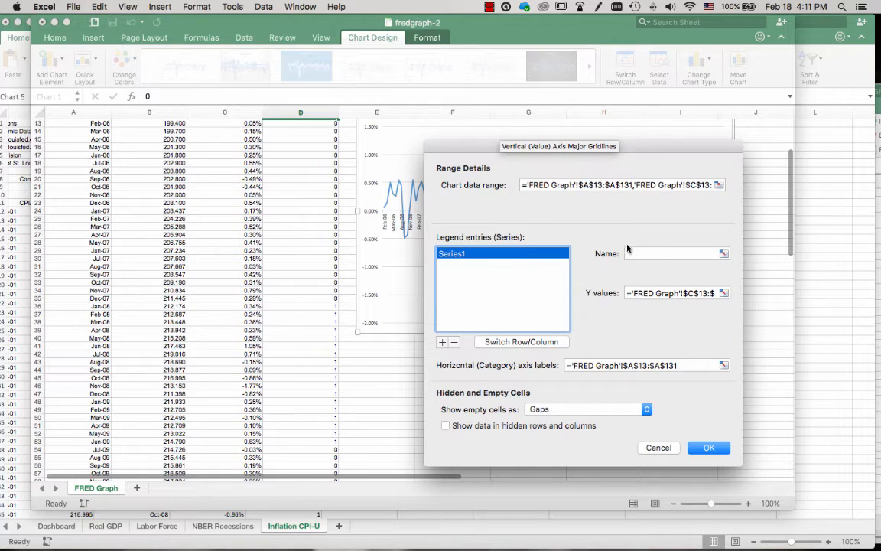
click(676, 254)
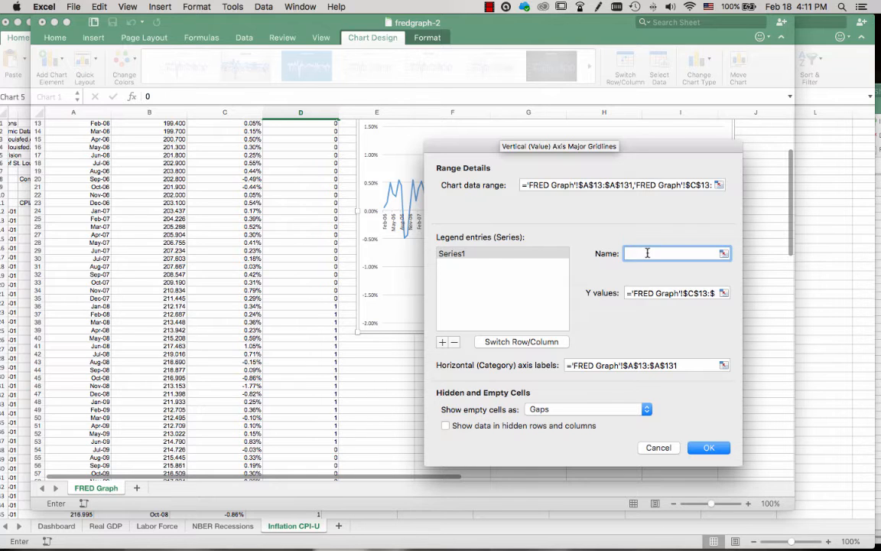
text(CPI-U)
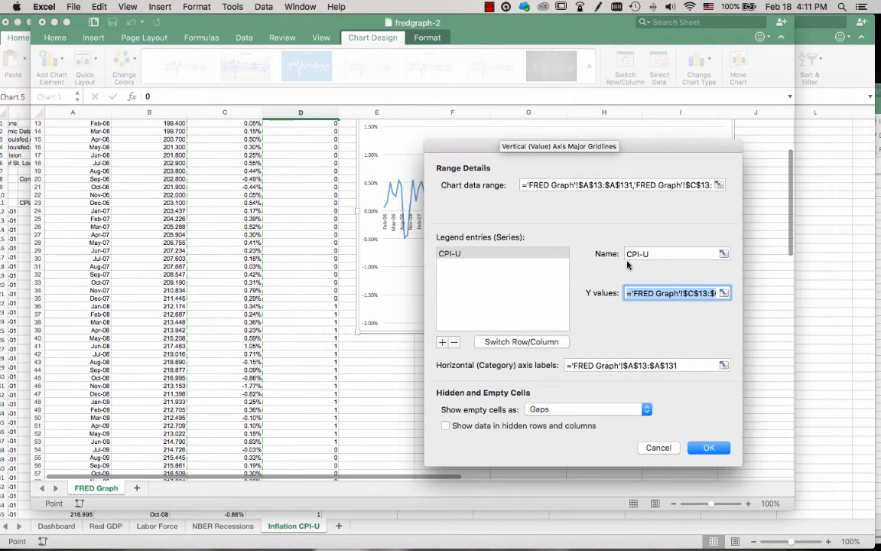
mouse_move(451, 338)
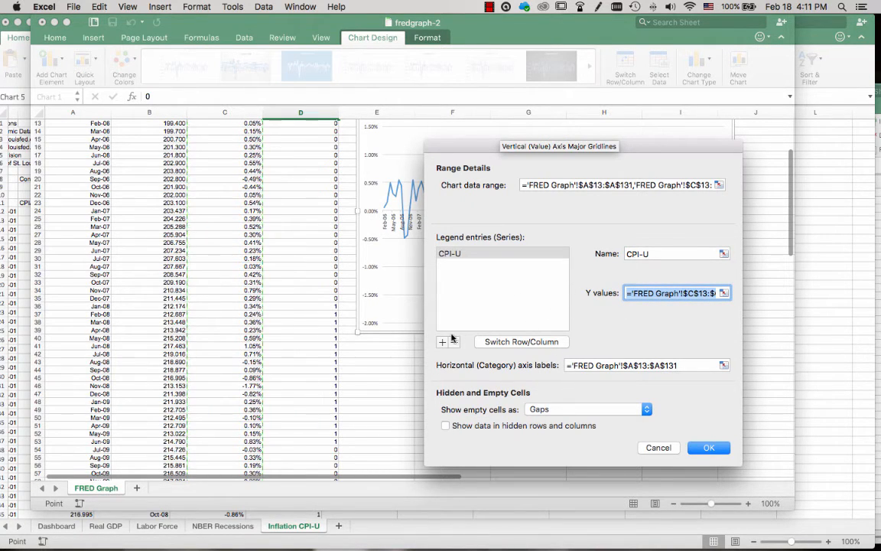
mouse_move(480, 267)
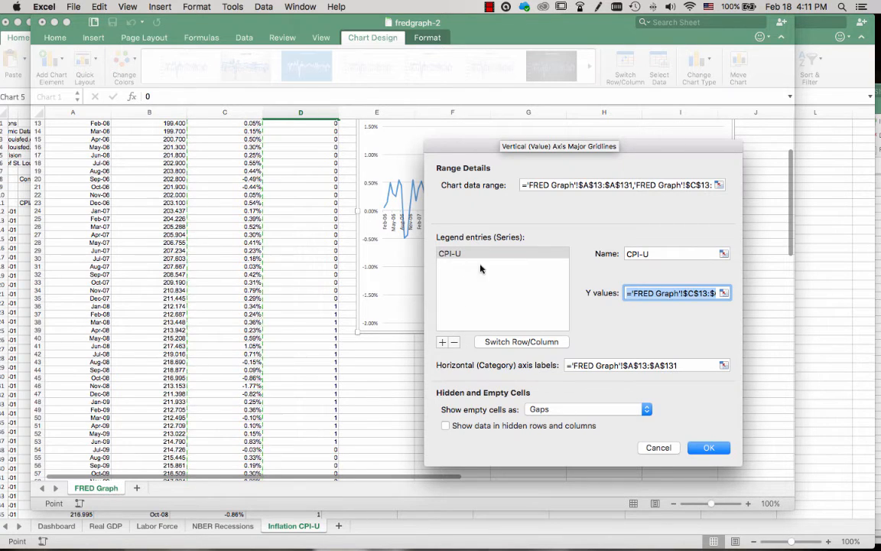
mouse_move(442, 346)
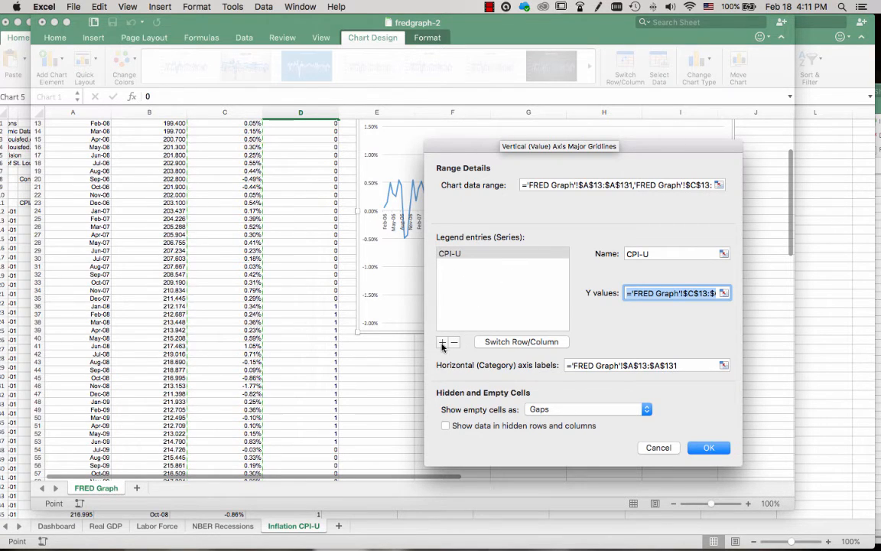
mouse_move(506, 312)
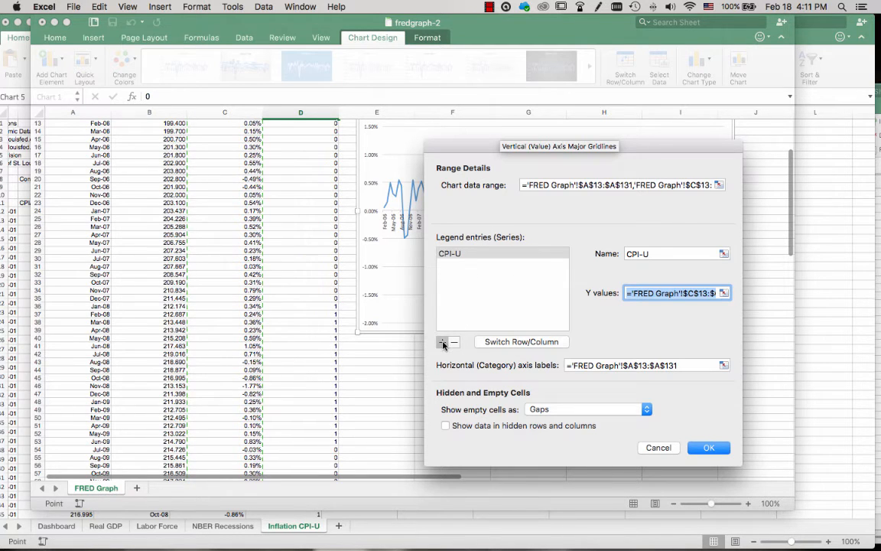
Step: Add a Recession series with Y values 'FRED Graph'!$D$13:$D$131
click(442, 343)
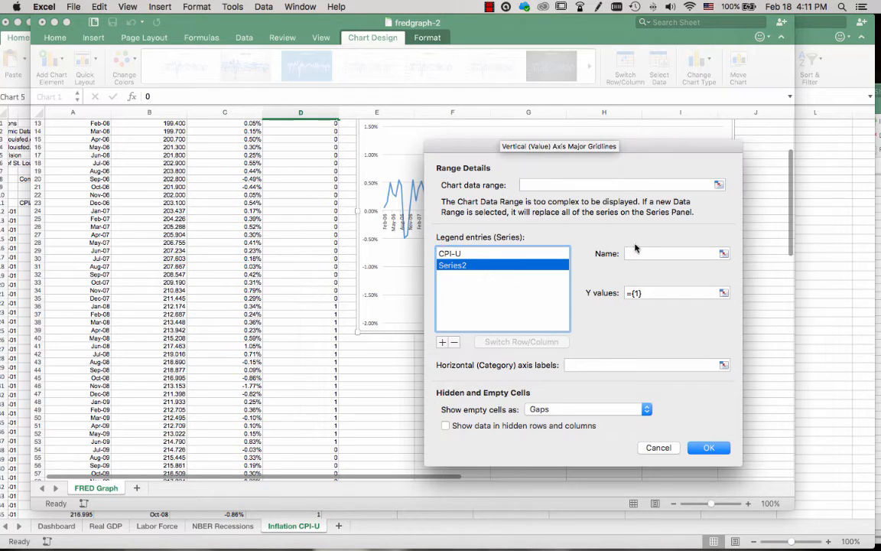
click(674, 254)
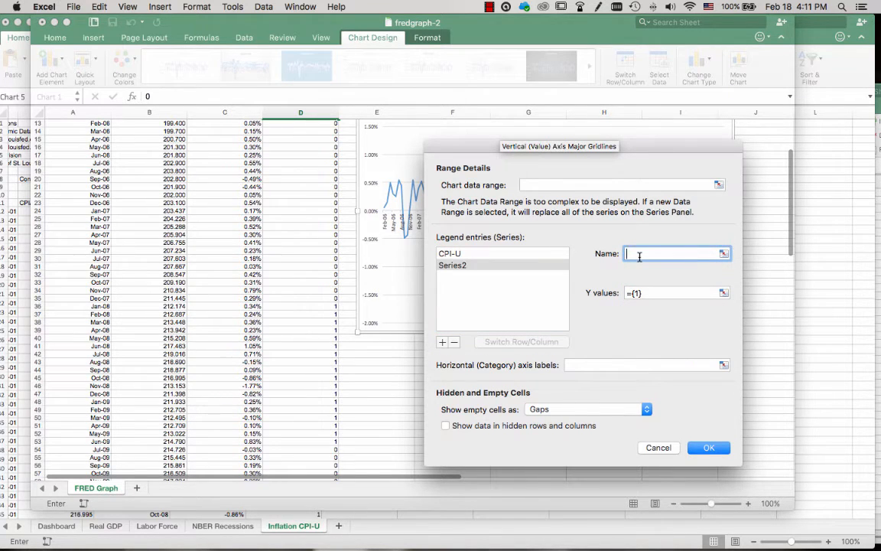
text(Rec)
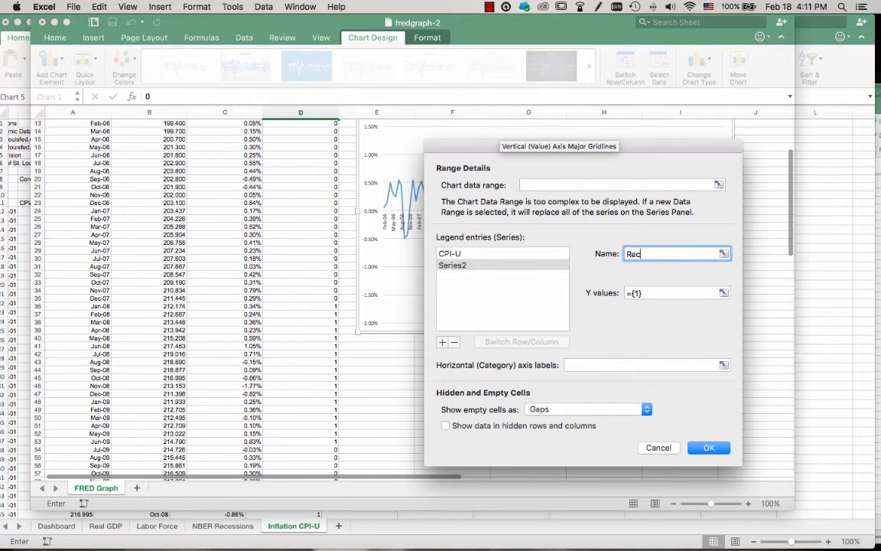
click(676, 292)
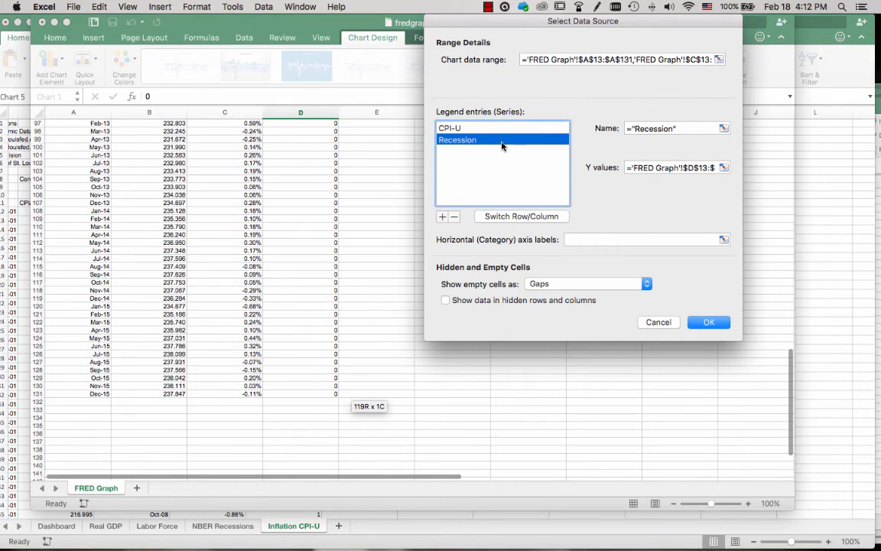
mouse_move(646, 175)
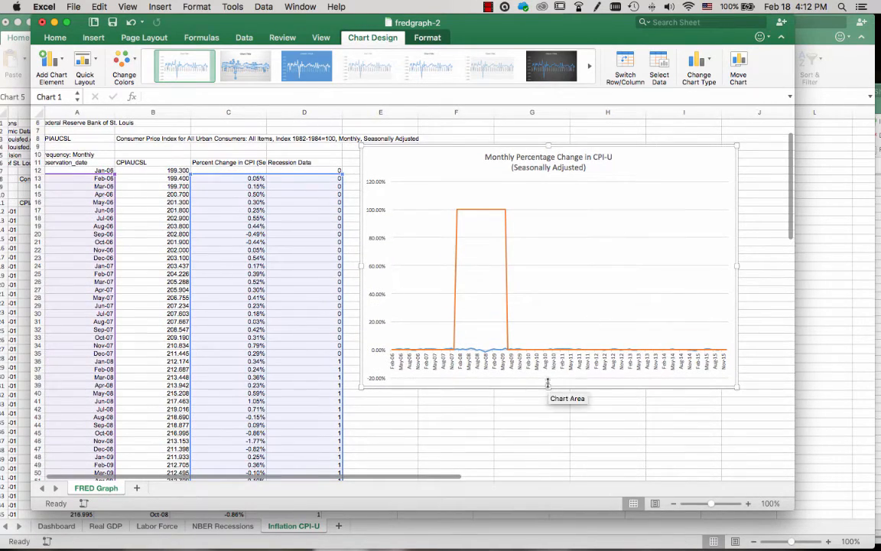
mouse_move(474, 236)
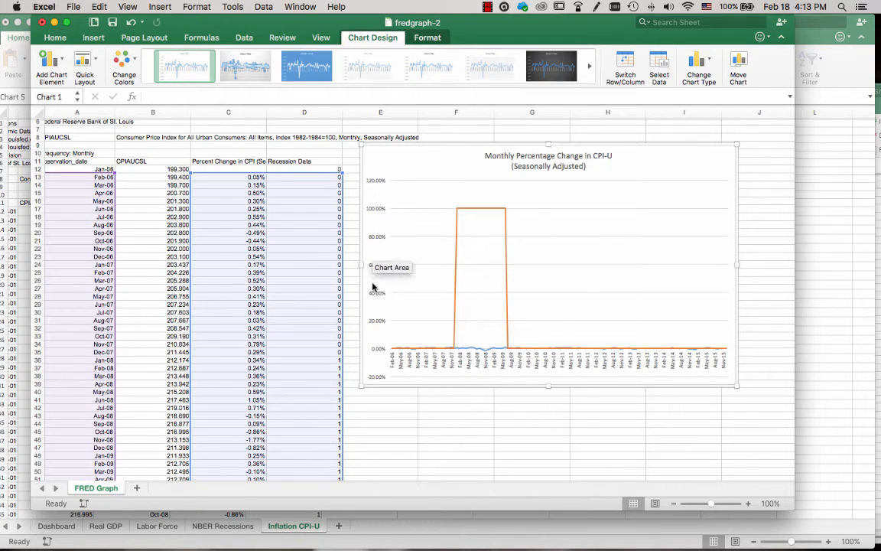
mouse_move(390, 309)
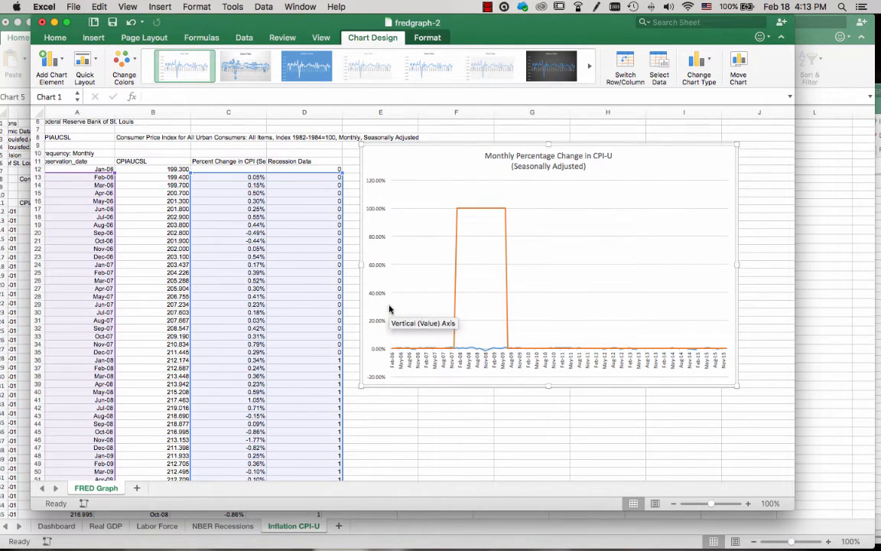
mouse_move(443, 269)
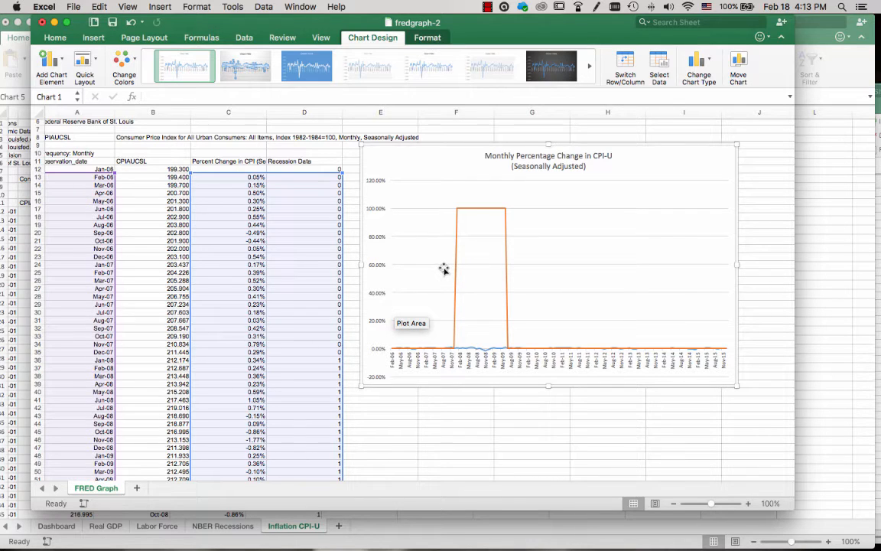
mouse_move(446, 263)
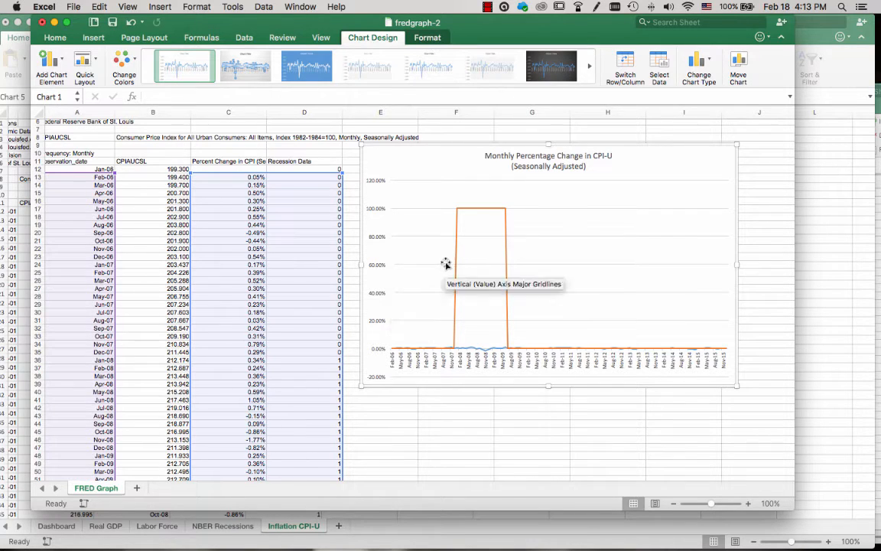
mouse_move(457, 229)
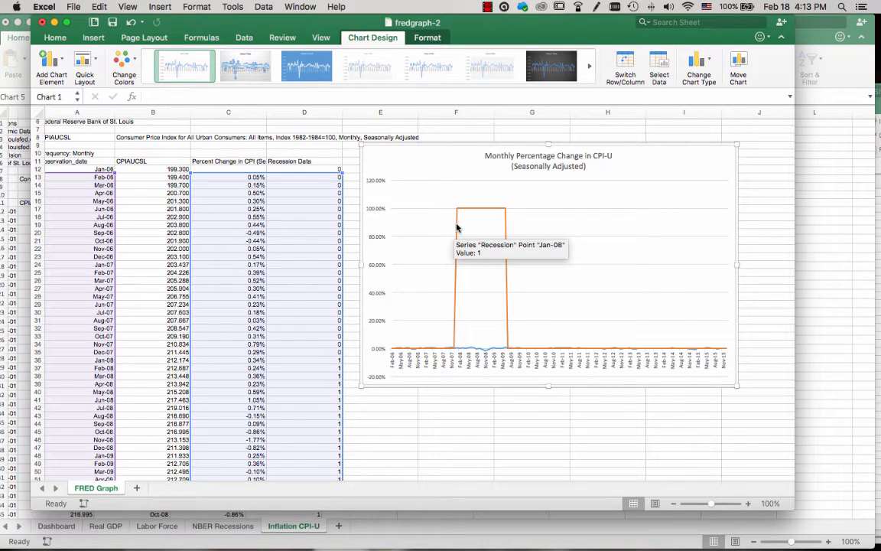
mouse_move(499, 222)
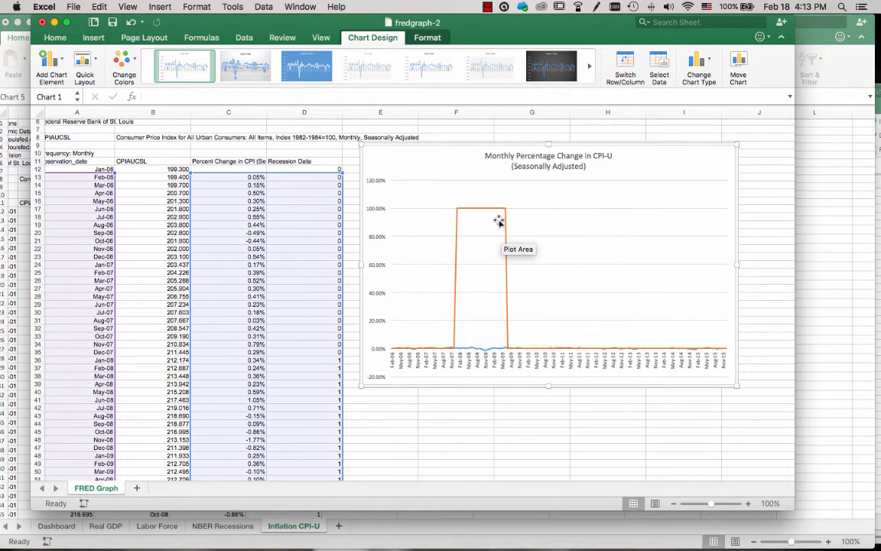
mouse_move(458, 274)
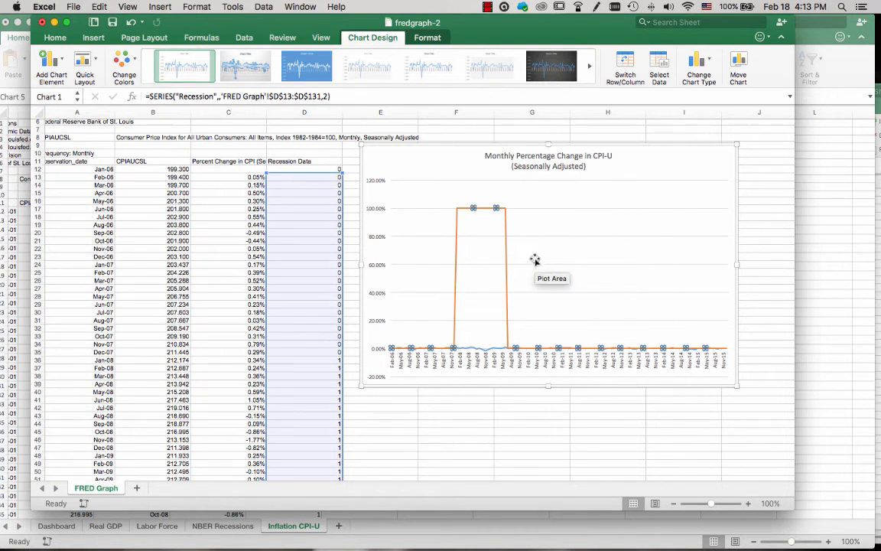
mouse_move(505, 228)
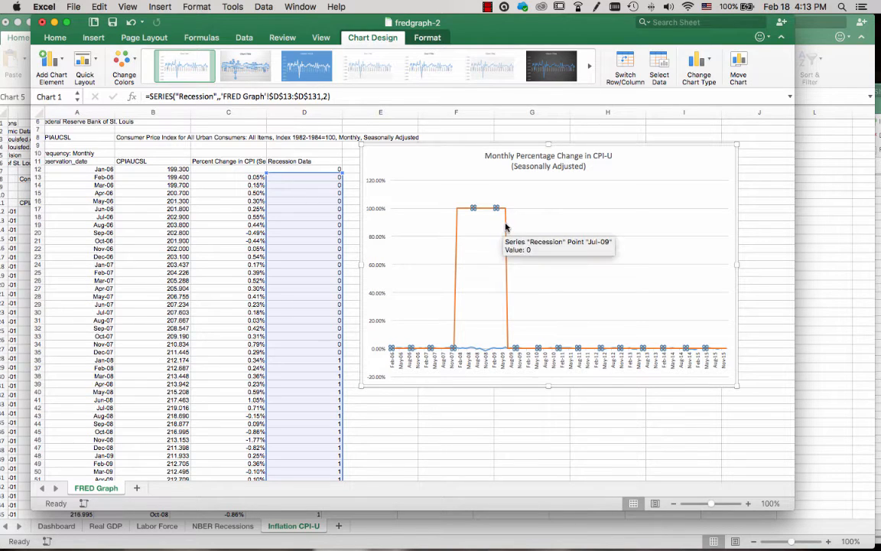
Step: Format the Recession data series to plot on the secondary axis
right_click(504, 228)
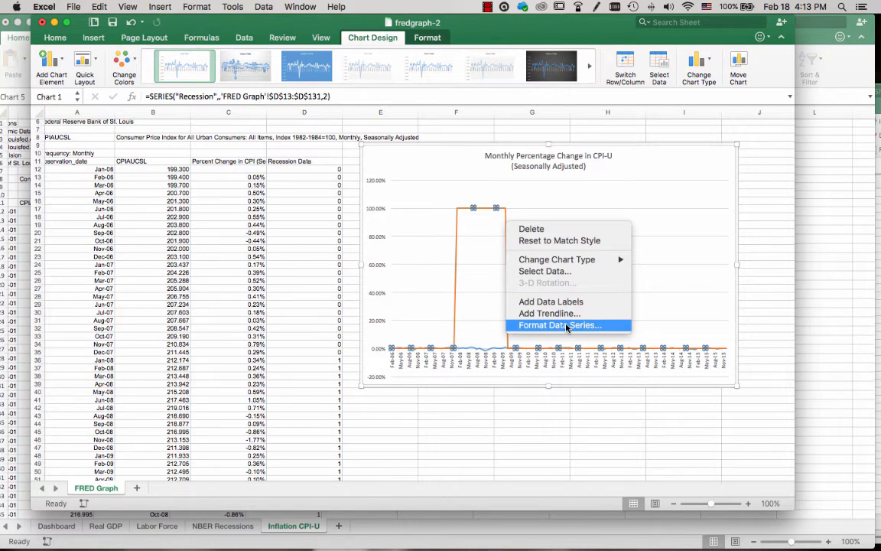
click(559, 325)
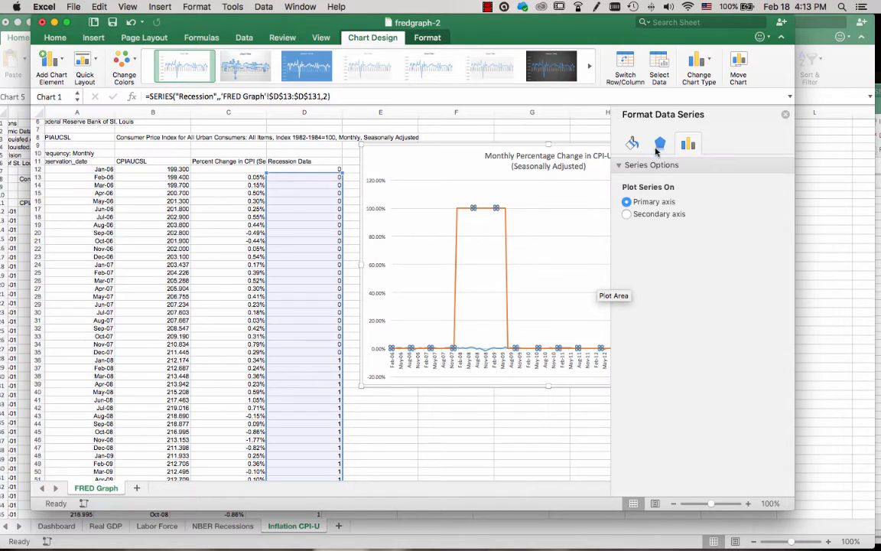
mouse_move(659, 143)
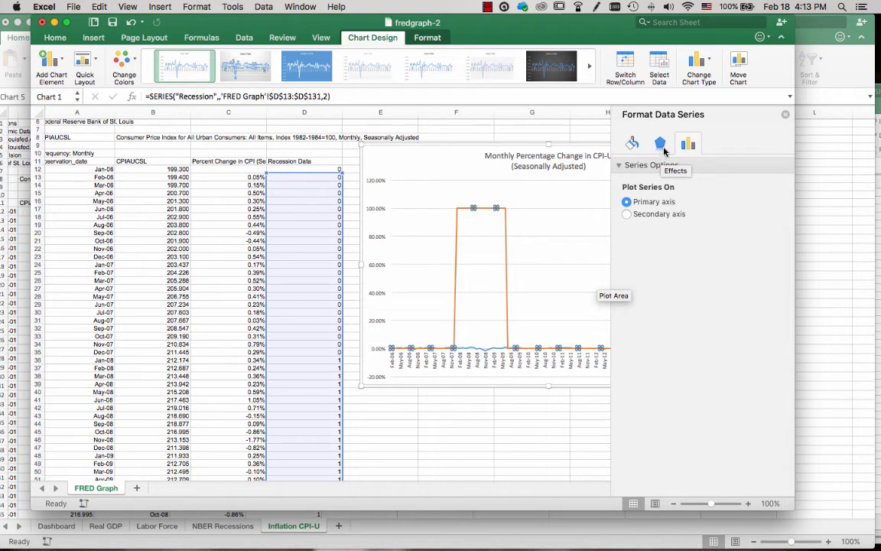
mouse_move(687, 144)
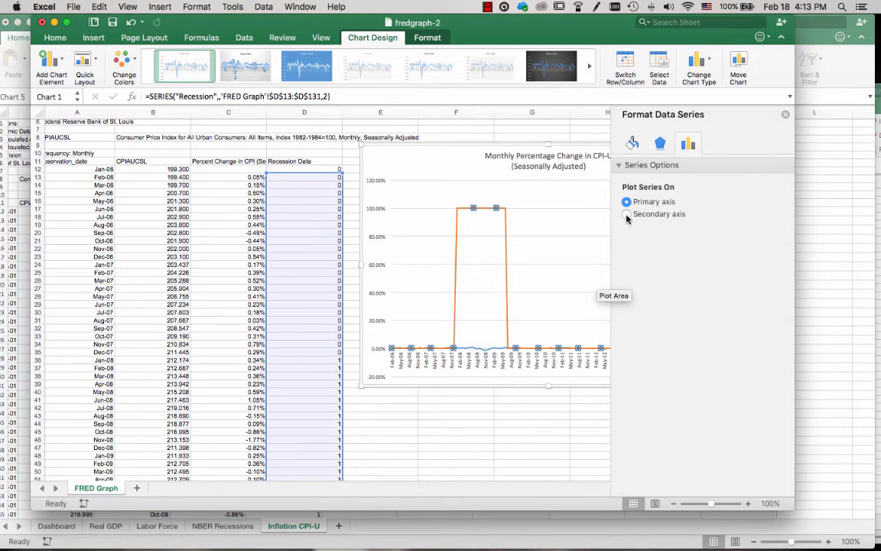
click(627, 214)
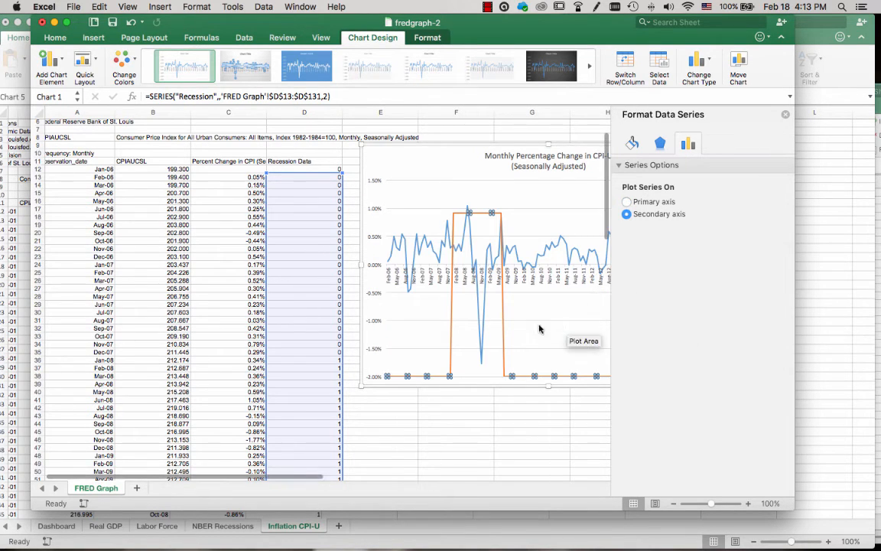
mouse_move(585, 260)
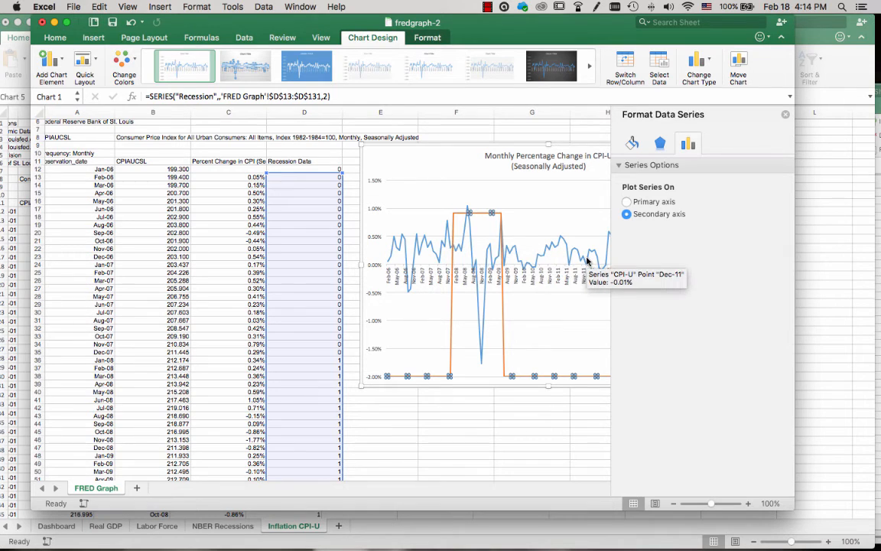
mouse_move(484, 214)
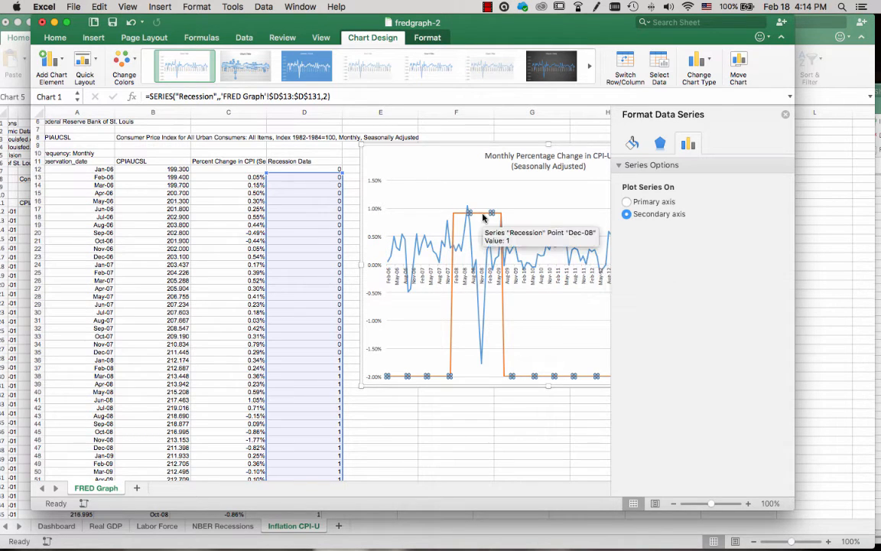
mouse_move(482, 151)
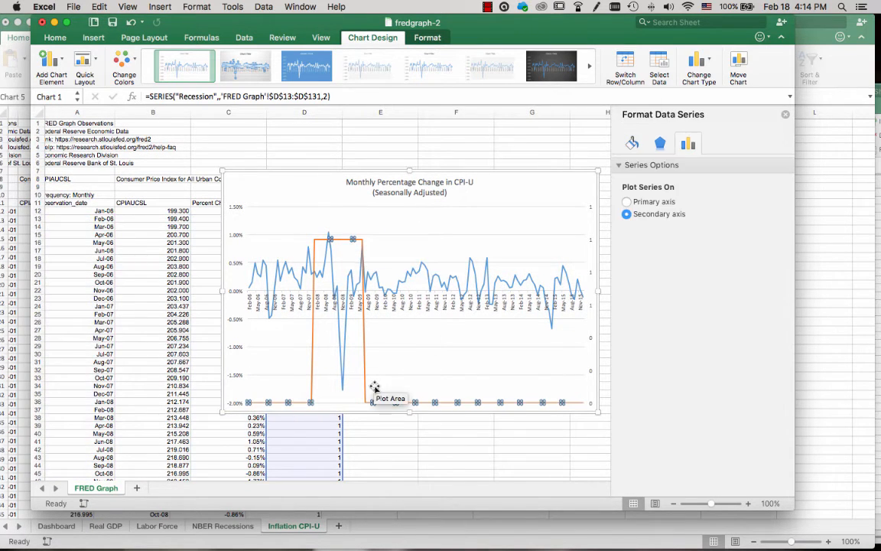
mouse_move(324, 350)
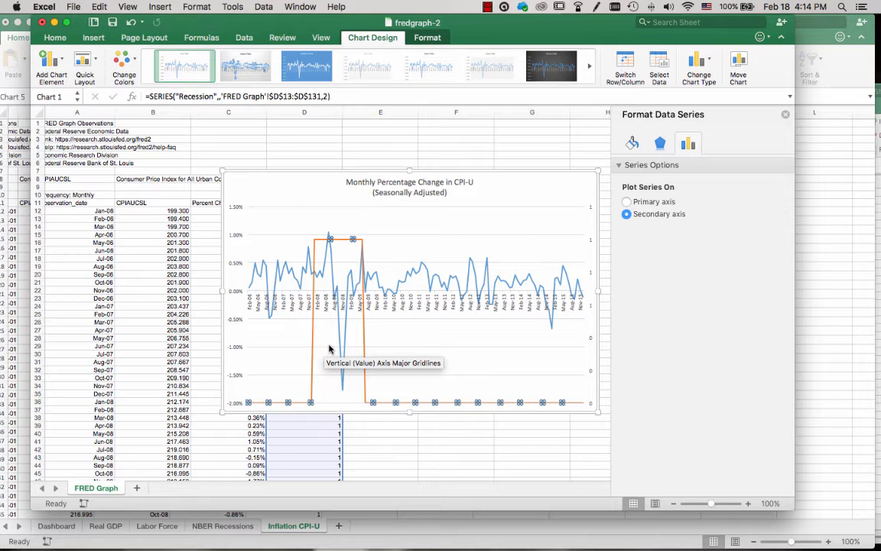
mouse_move(315, 306)
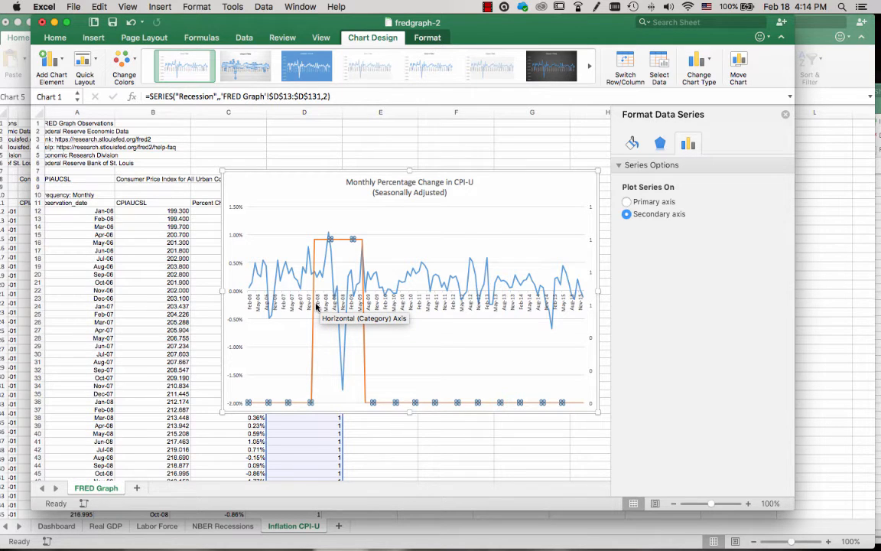
mouse_move(472, 263)
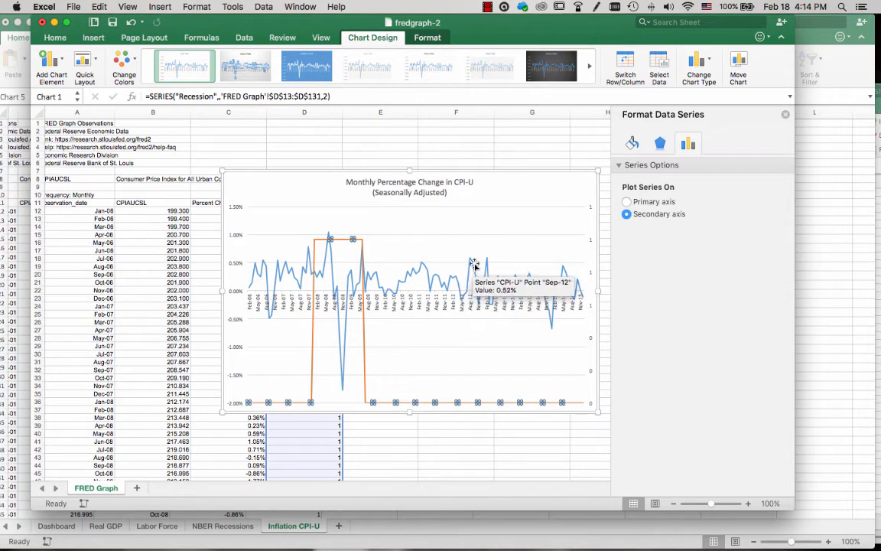
mouse_move(370, 37)
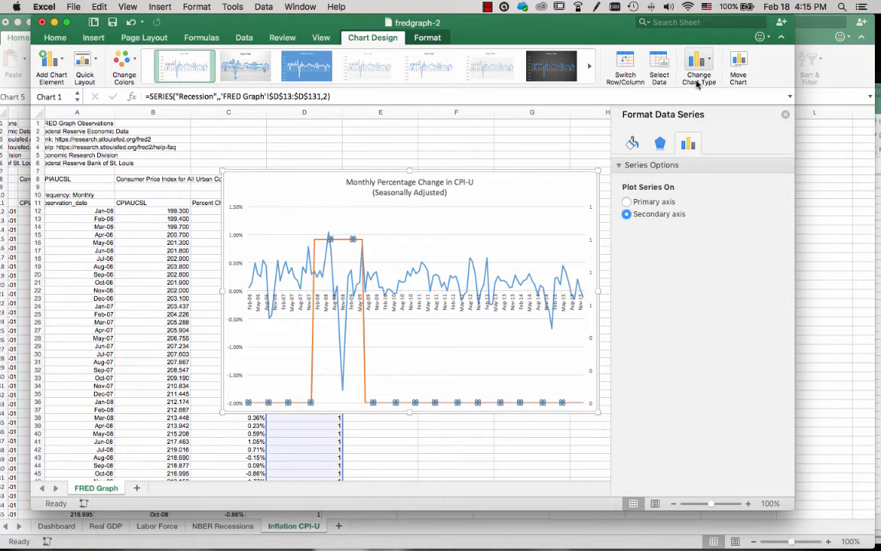
mouse_move(698, 67)
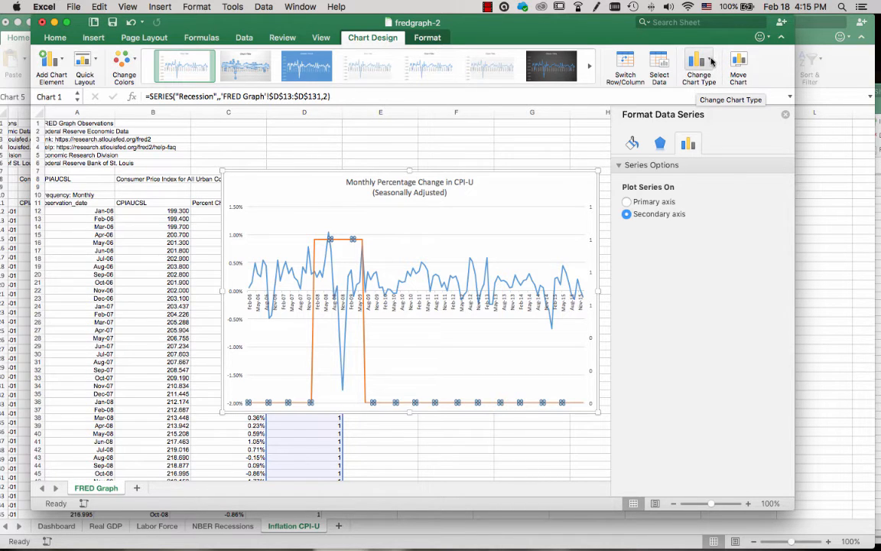
Step: Switch the Recession series to the Clustered Column chart type
click(698, 64)
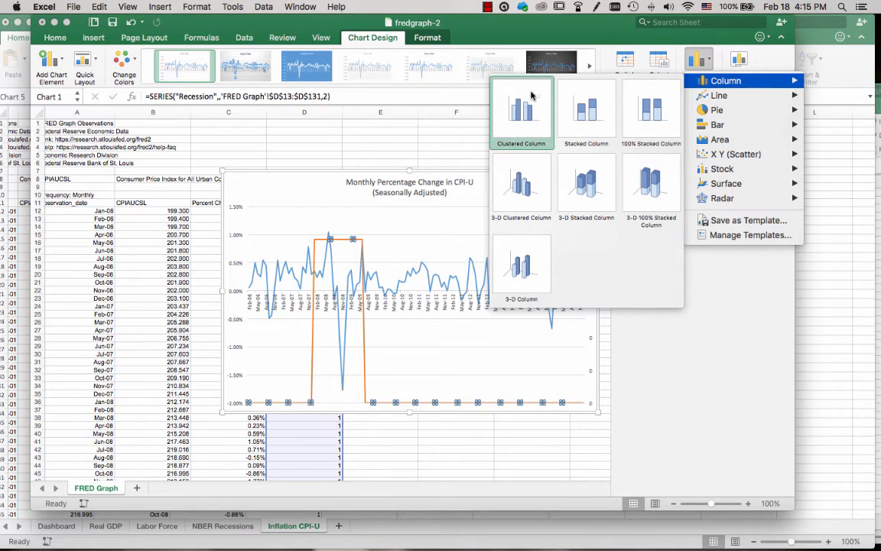
mouse_move(511, 116)
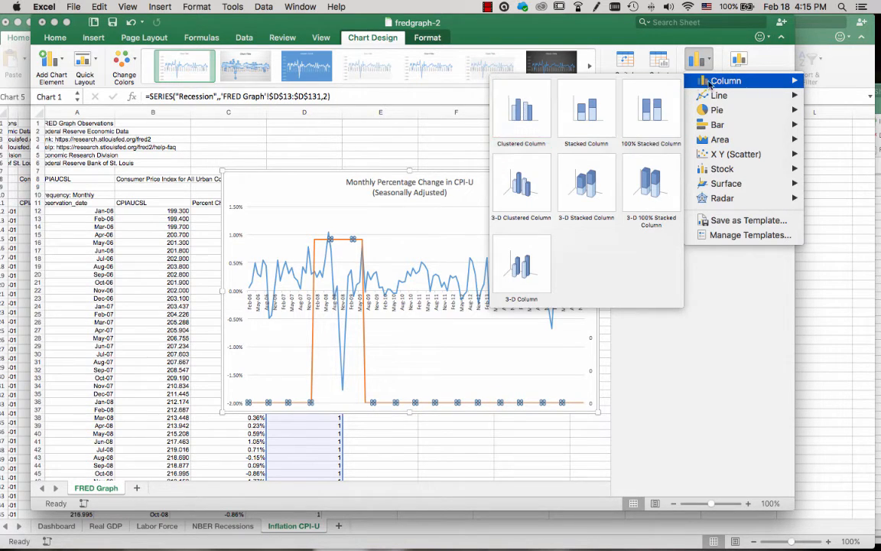
mouse_move(520, 110)
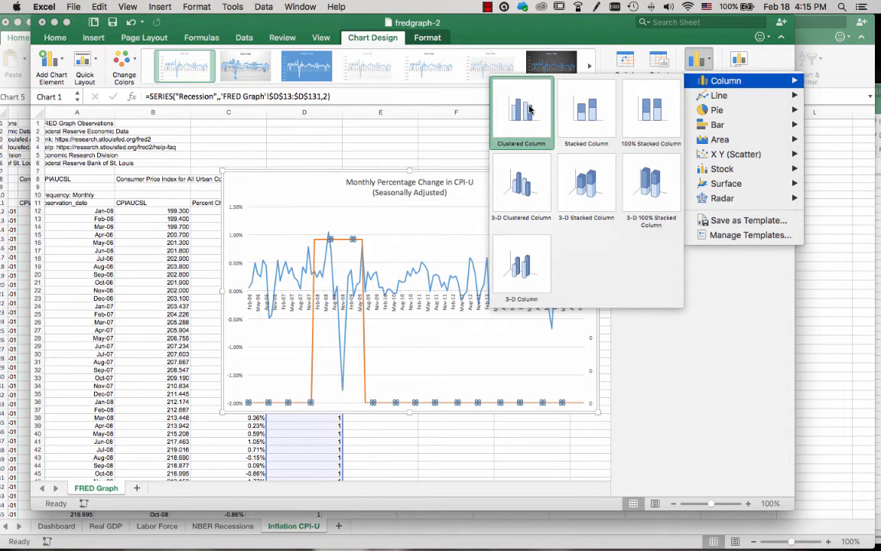
click(520, 110)
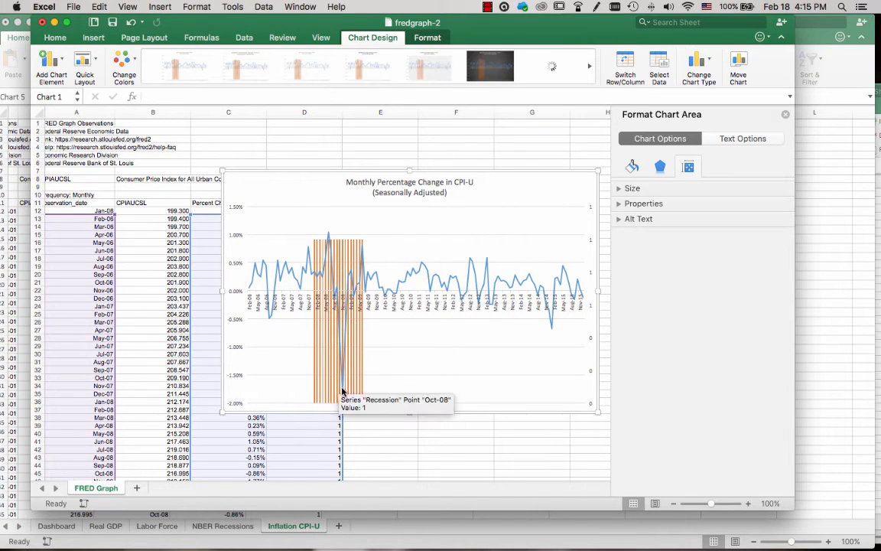
mouse_move(473, 293)
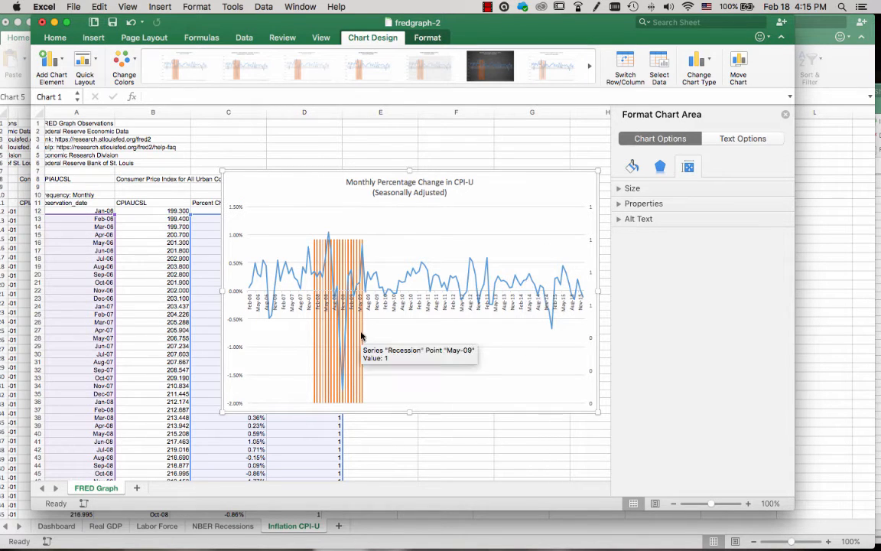
Step: Select the Recession columns to reach their series spacing settings
click(339, 321)
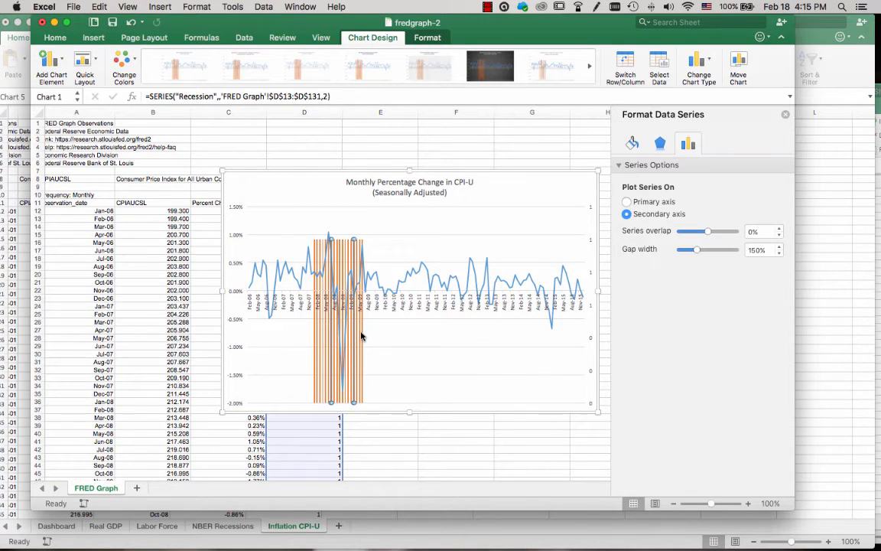
mouse_move(374, 333)
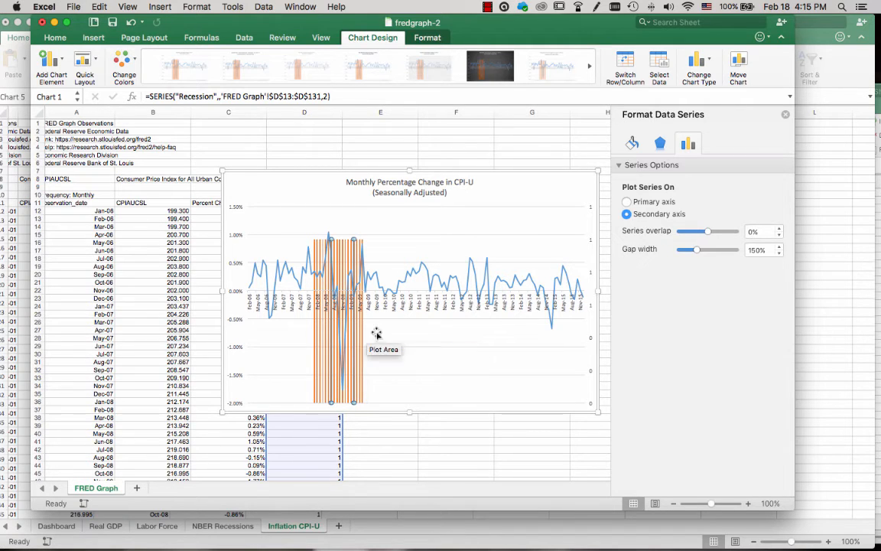
mouse_move(694, 166)
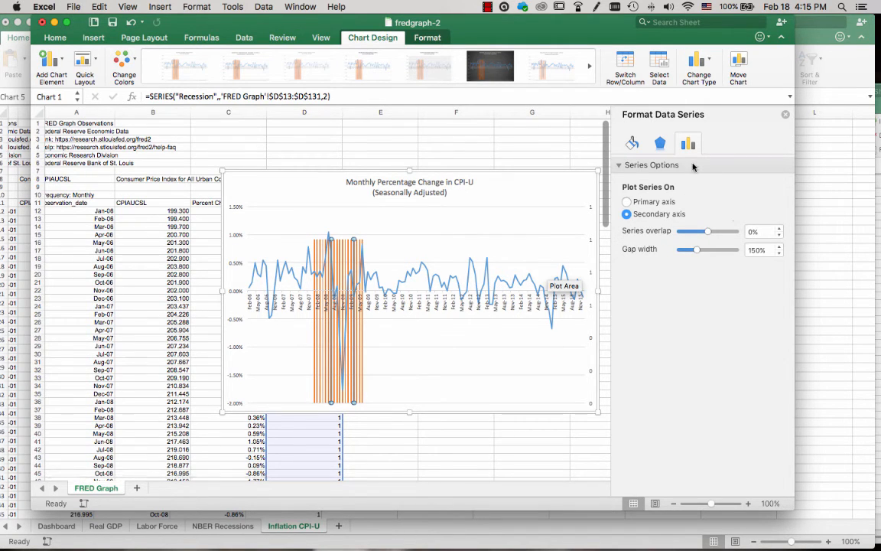
mouse_move(694, 156)
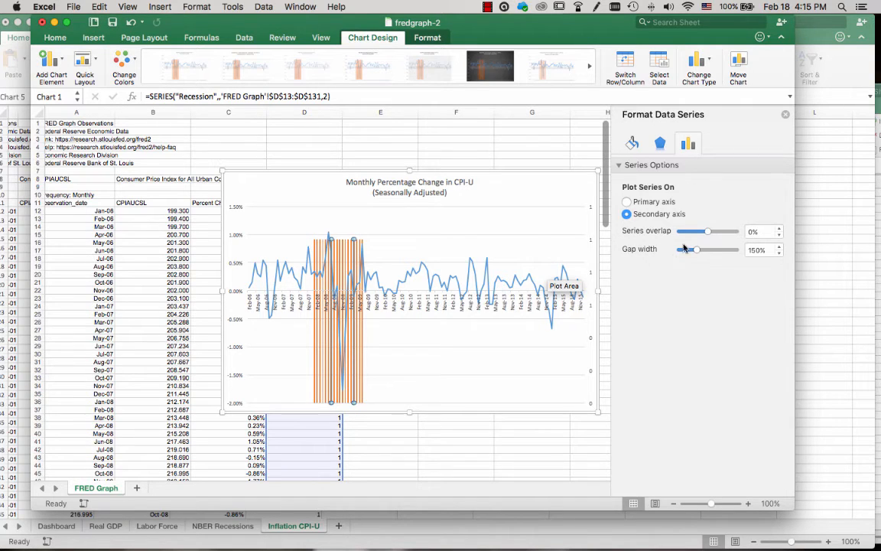
mouse_move(670, 235)
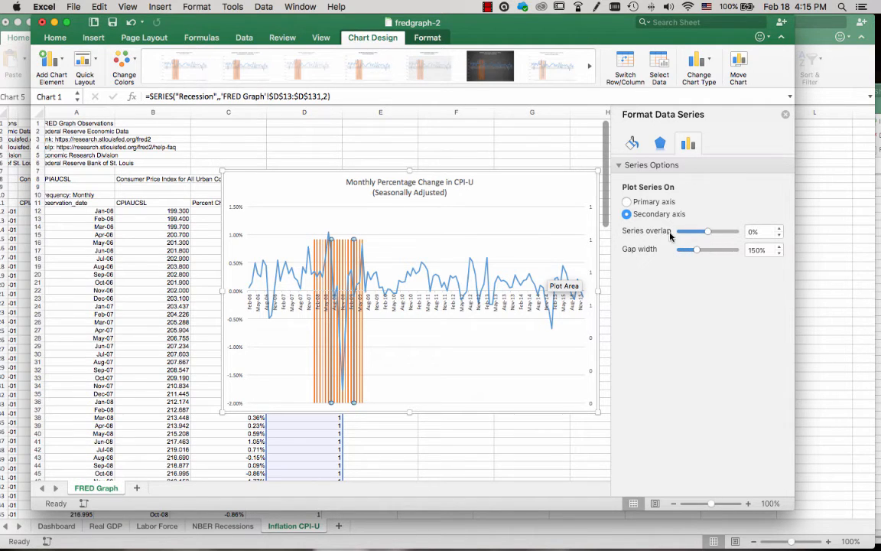
mouse_move(641, 257)
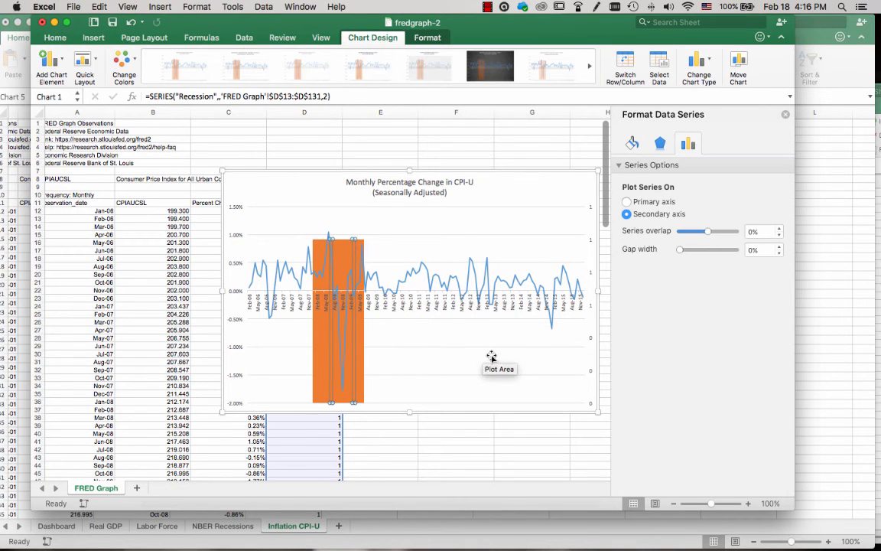
mouse_move(446, 318)
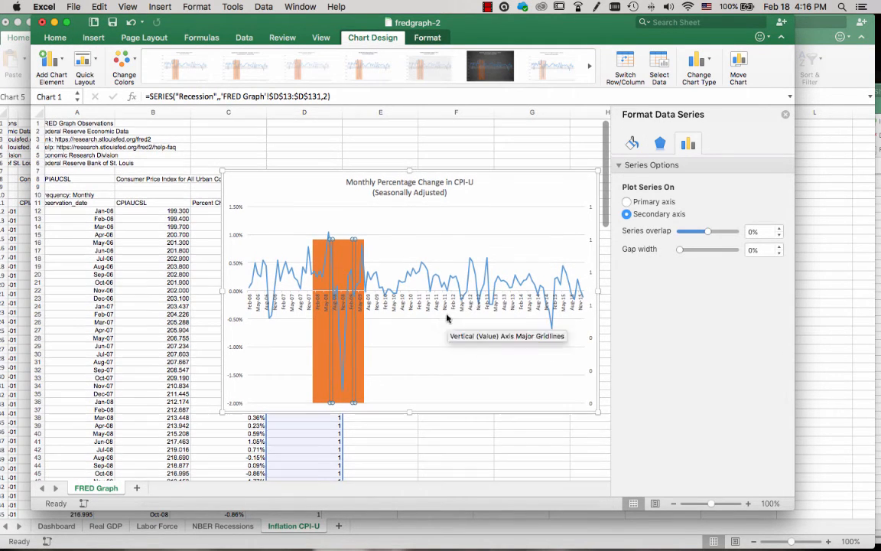
mouse_move(688, 187)
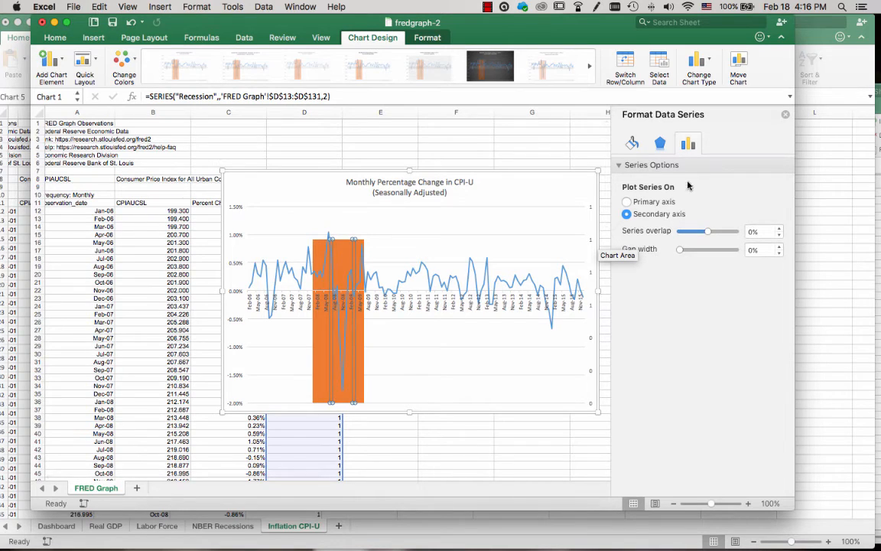
mouse_move(672, 171)
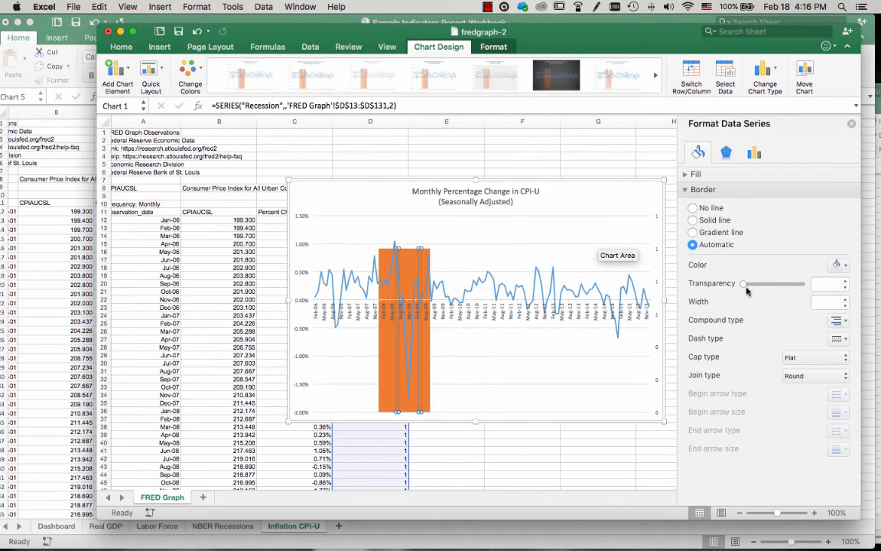
mouse_move(746, 267)
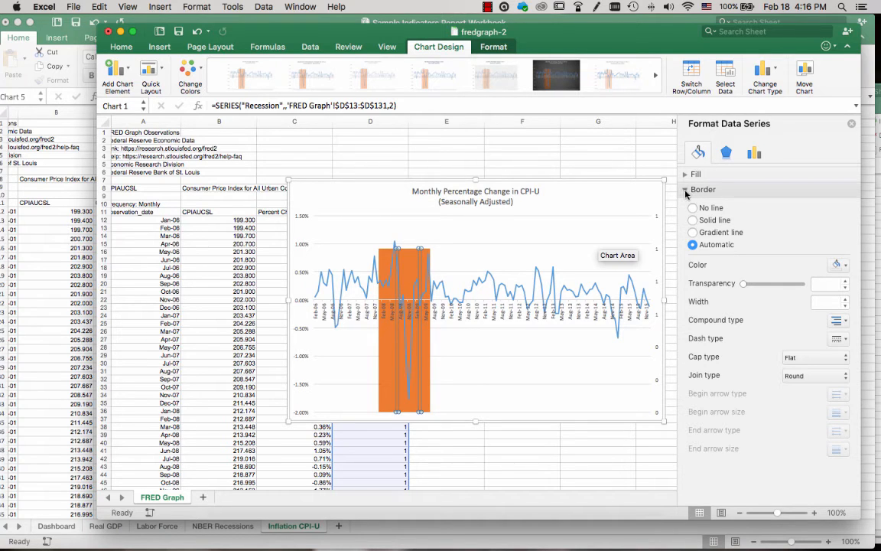
Step: Fill the Recession columns with a light gray theme colour instead of orange
click(702, 189)
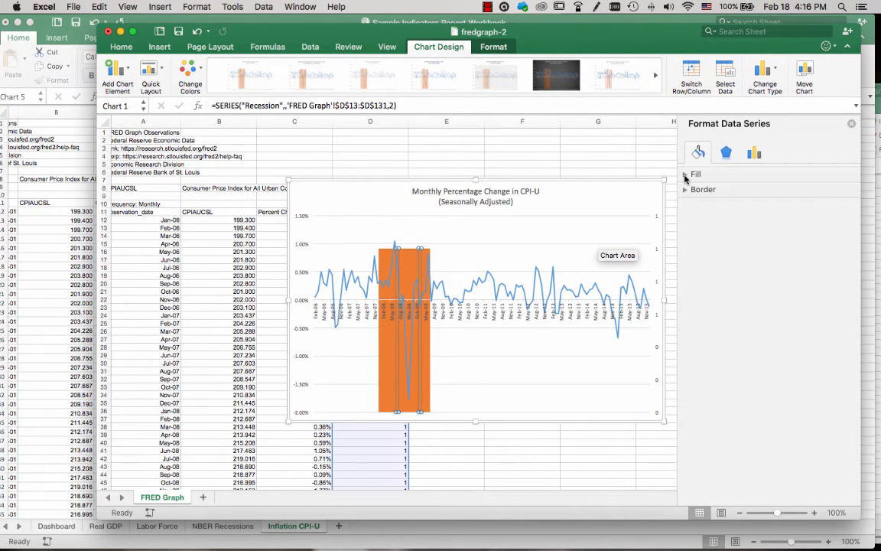
click(685, 174)
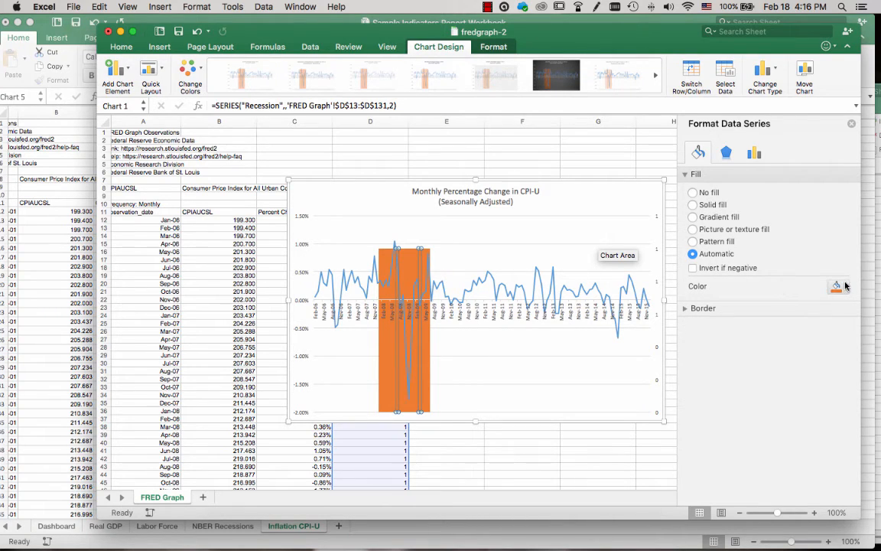
click(836, 286)
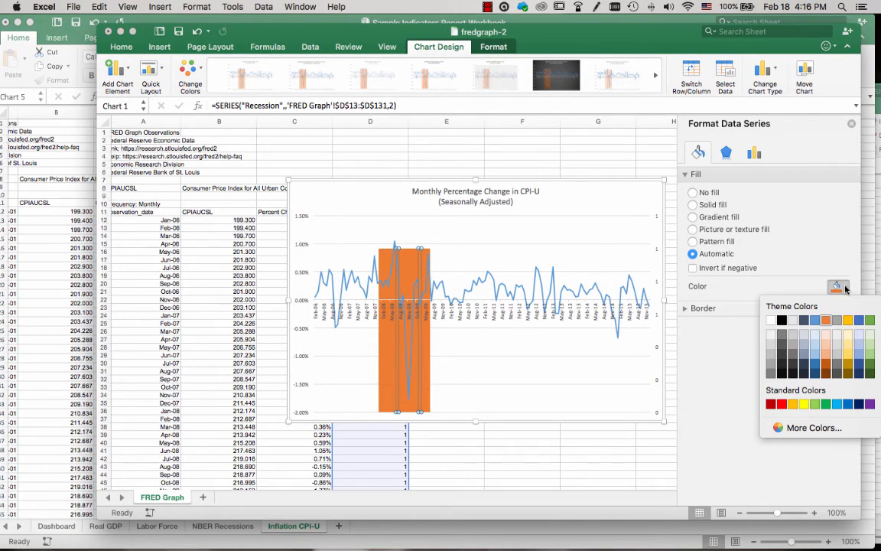
mouse_move(835, 289)
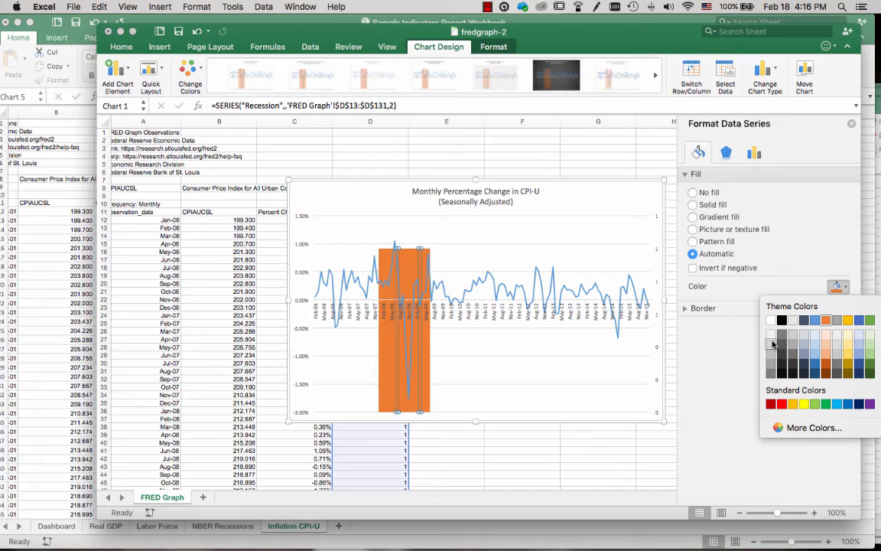
click(770, 345)
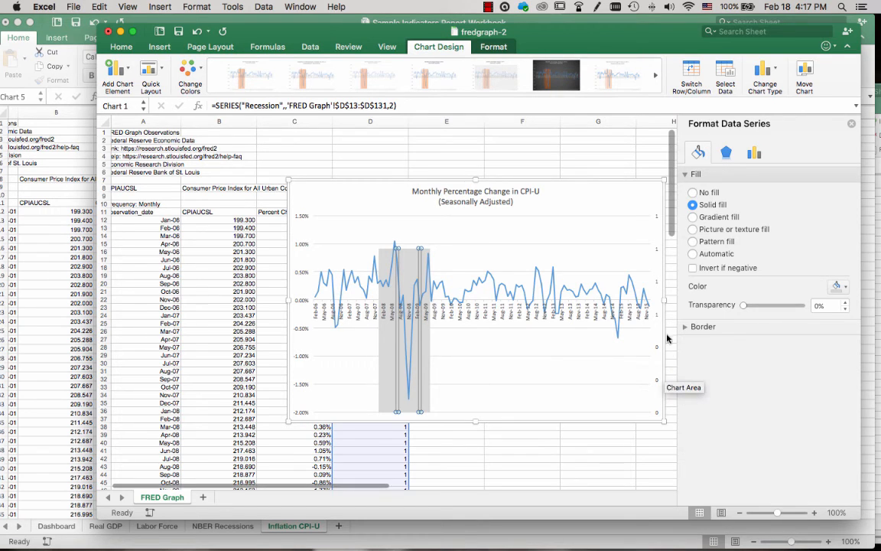
mouse_move(394, 379)
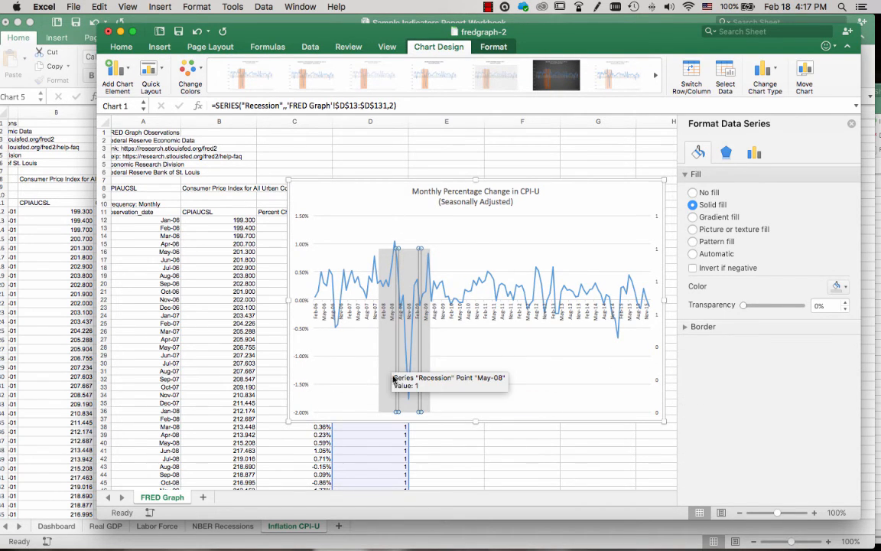
mouse_move(389, 367)
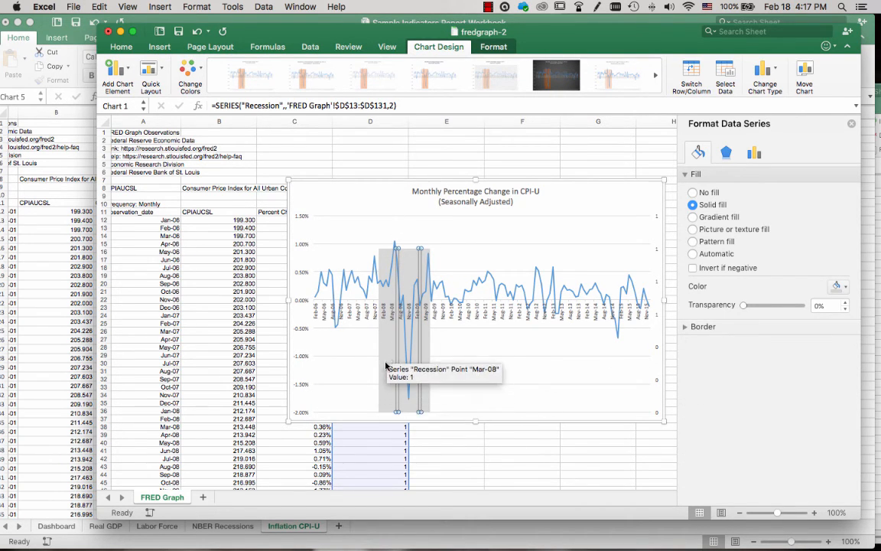
mouse_move(374, 359)
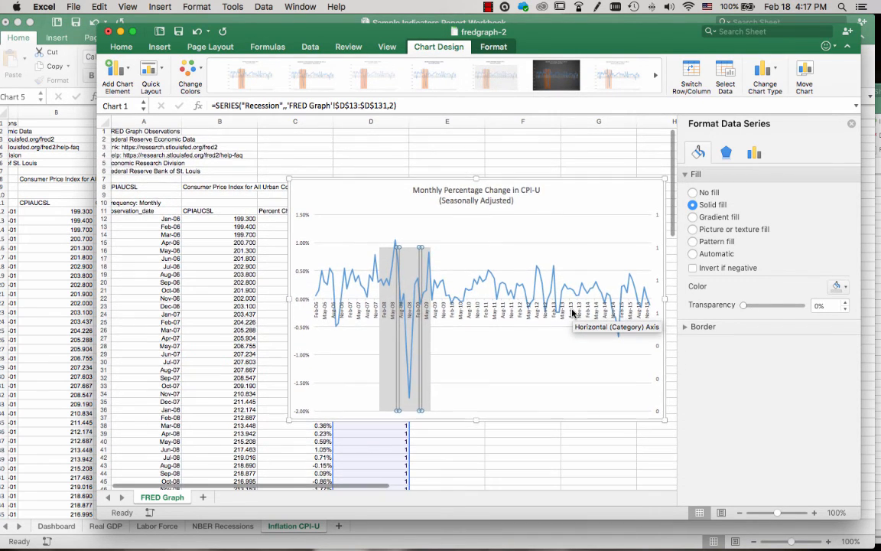
mouse_move(657, 315)
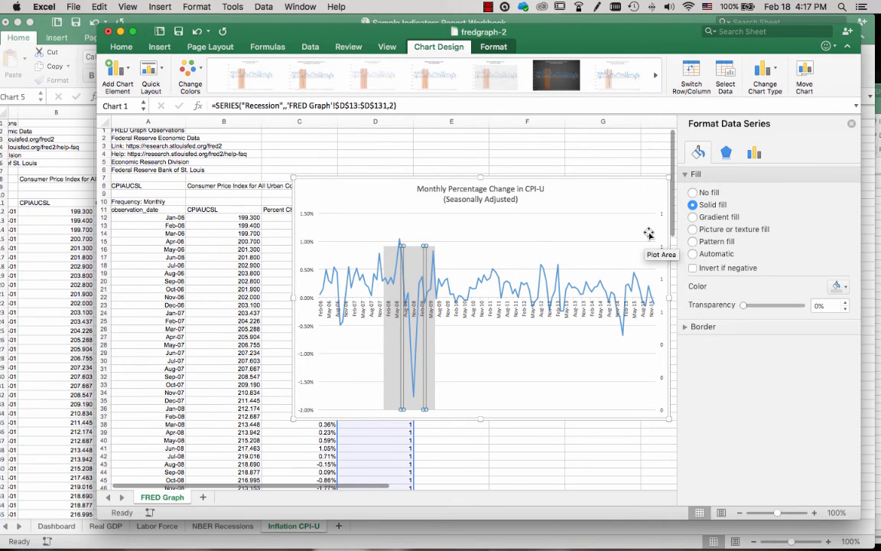
mouse_move(662, 249)
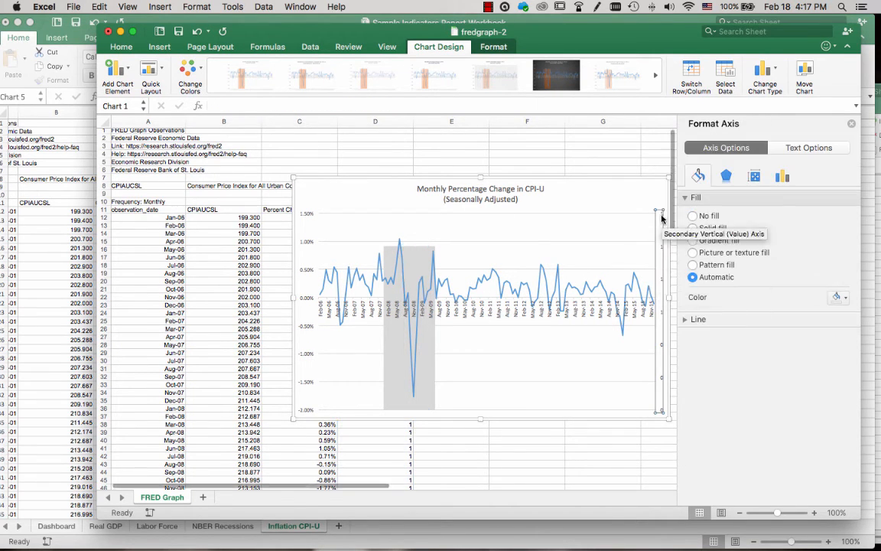
mouse_move(655, 409)
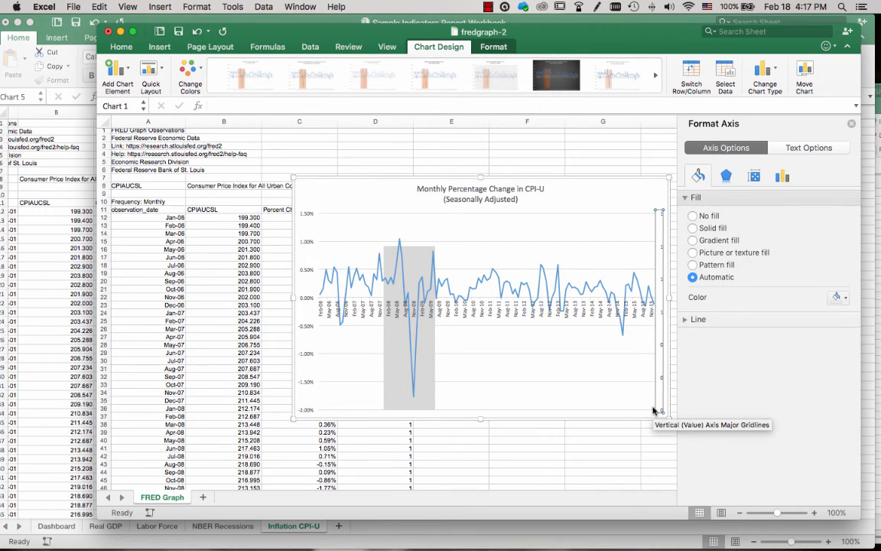
mouse_move(655, 410)
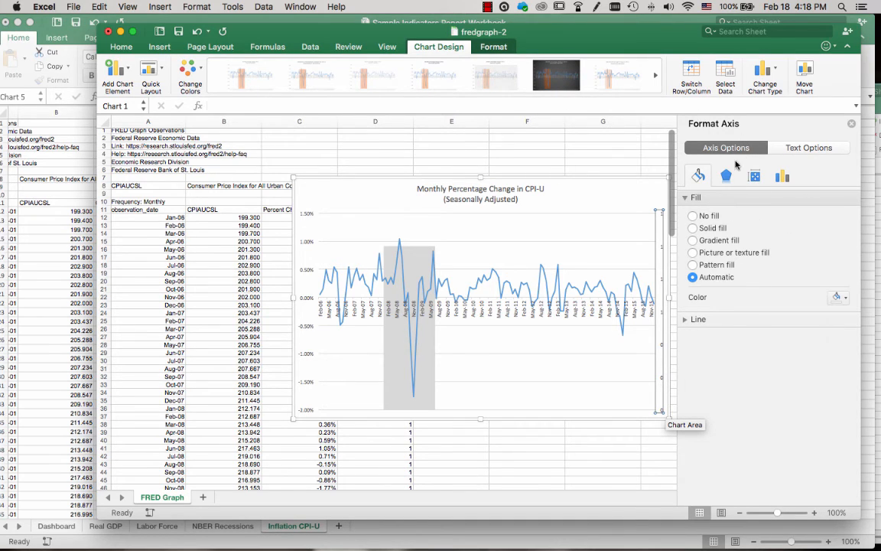
mouse_move(737, 176)
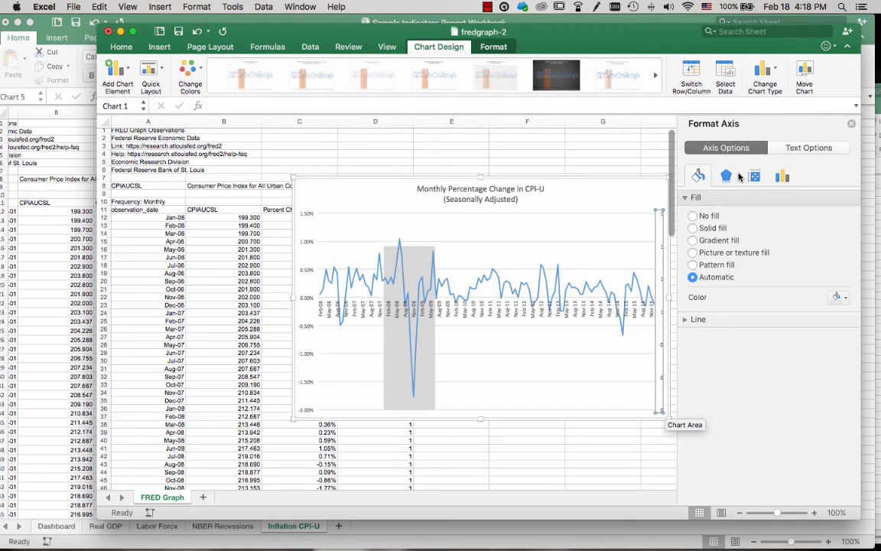
mouse_move(782, 176)
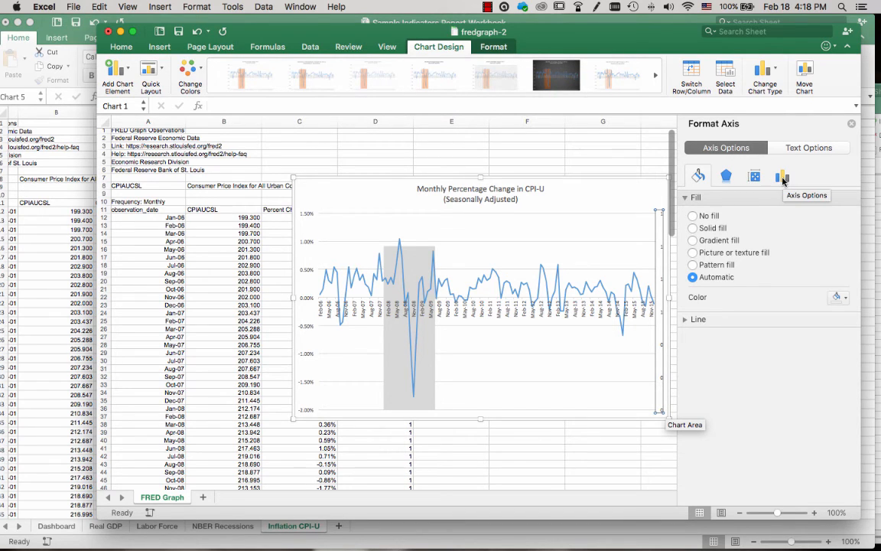
Step: Set the secondary vertical axis Maximum bound to 1.0
click(782, 175)
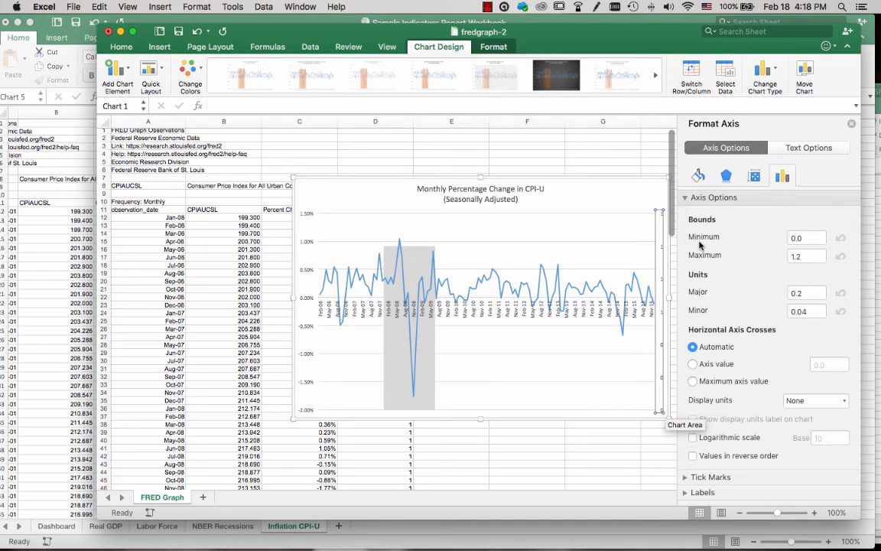
mouse_move(704, 244)
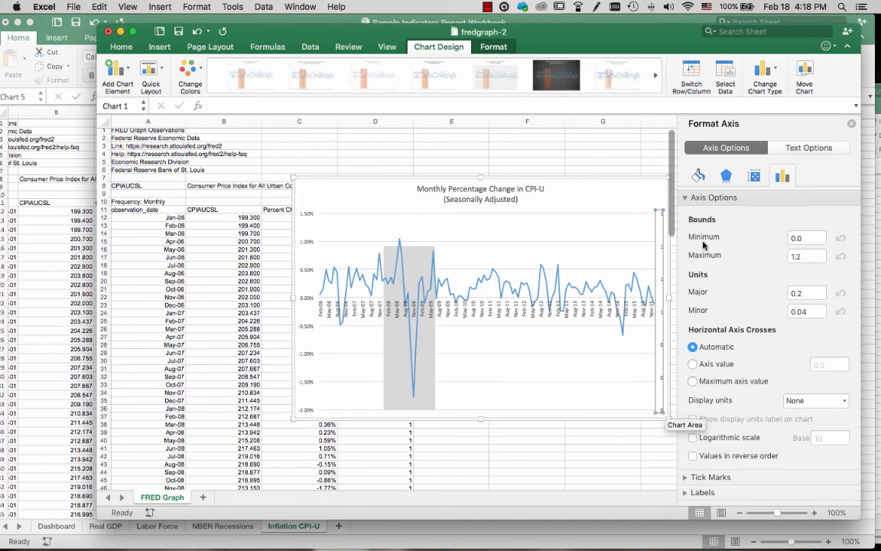
click(803, 255)
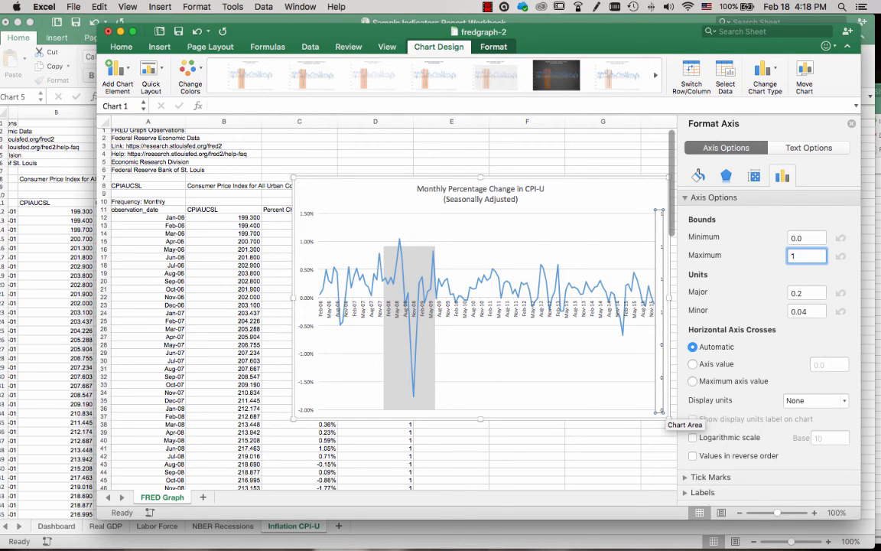
text(1.0)
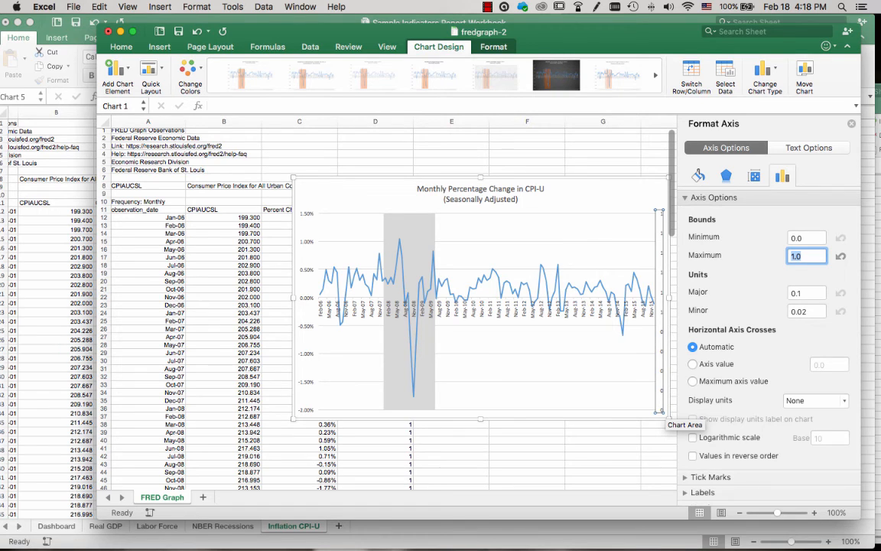
mouse_move(548, 389)
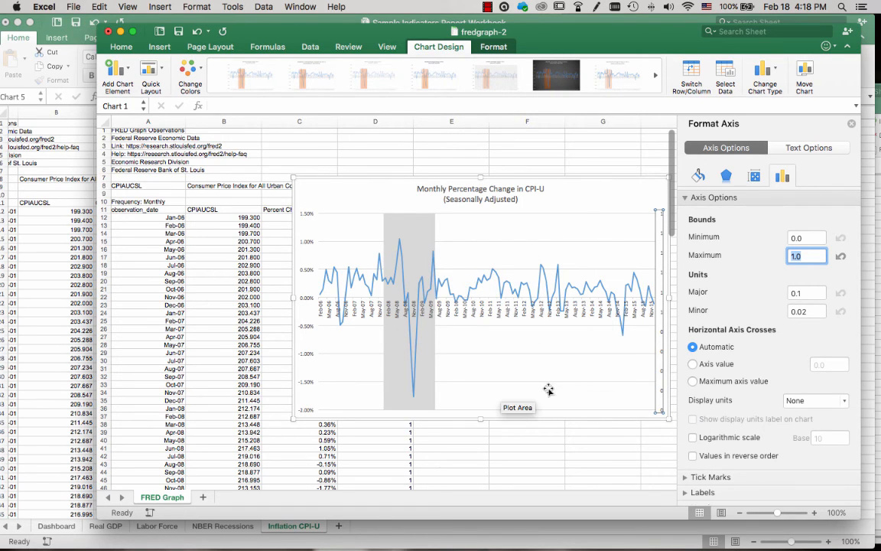
mouse_move(718, 309)
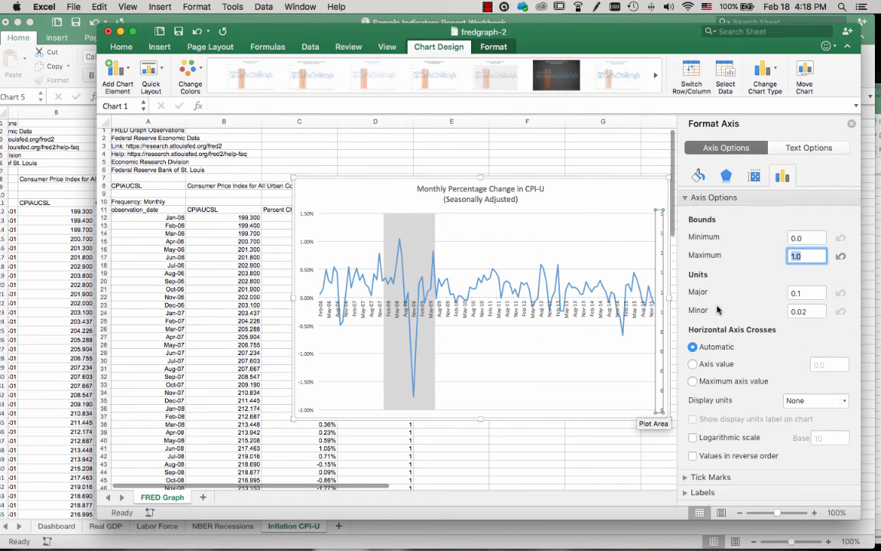
mouse_move(481, 152)
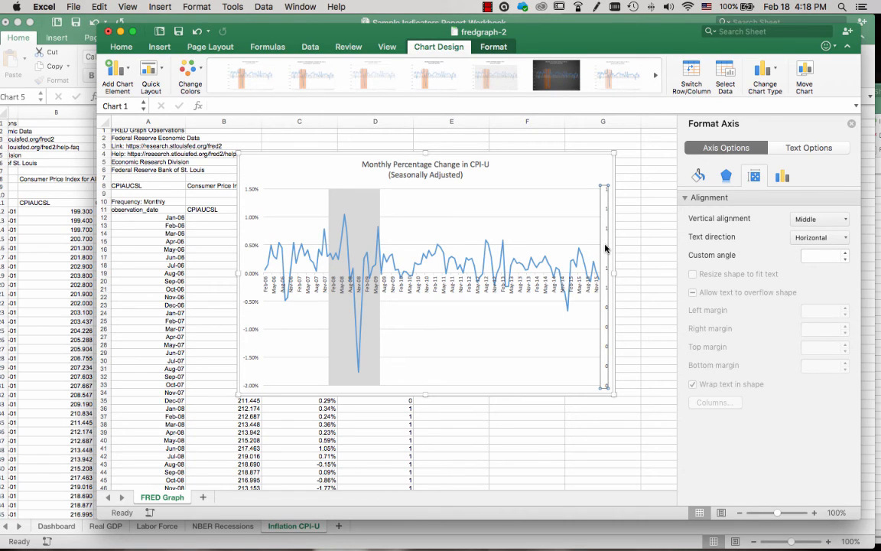
mouse_move(611, 244)
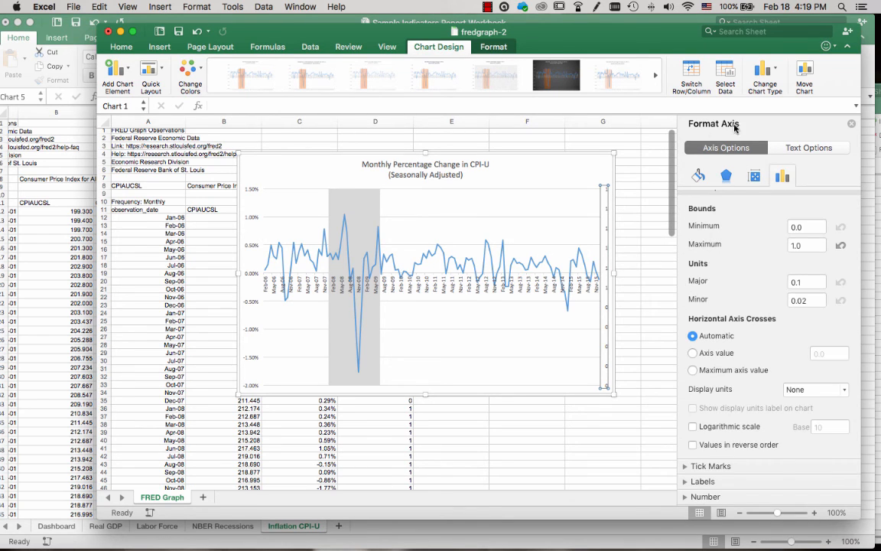
mouse_move(725, 149)
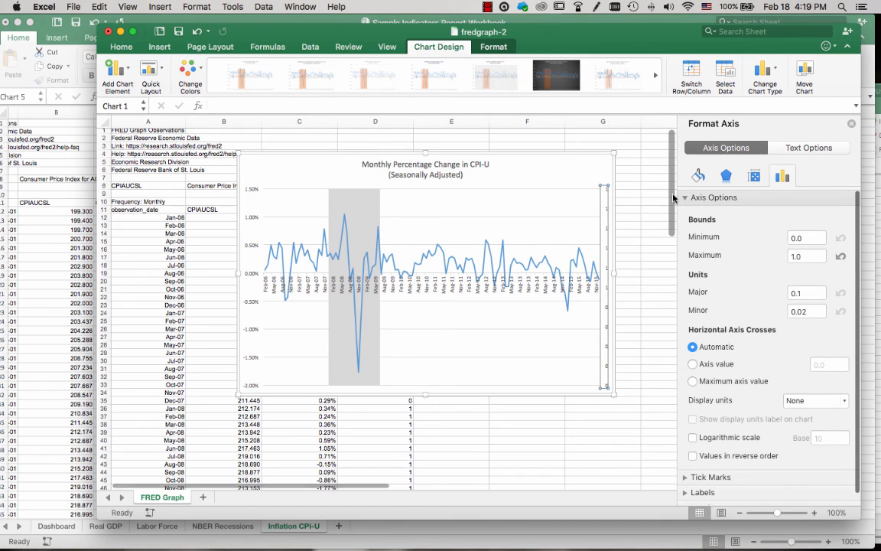
Step: Set the secondary vertical axis Label position to None
click(685, 198)
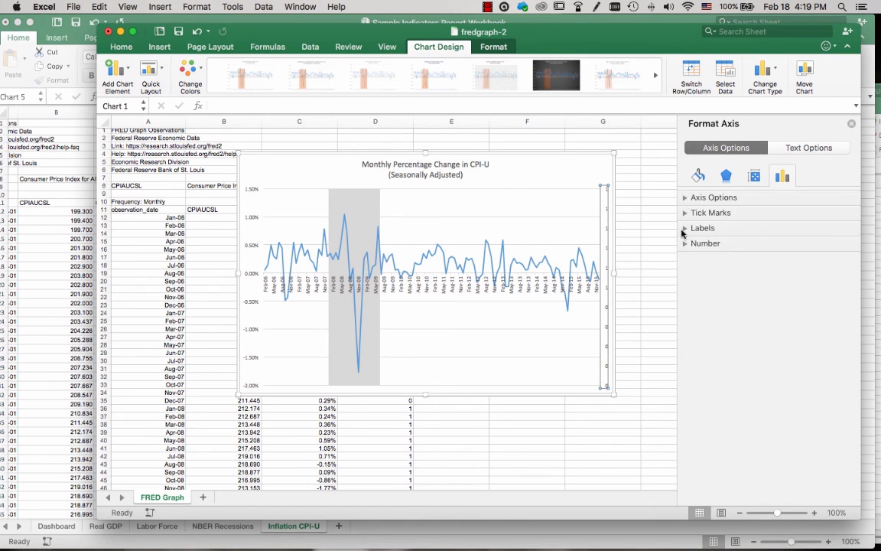
click(702, 228)
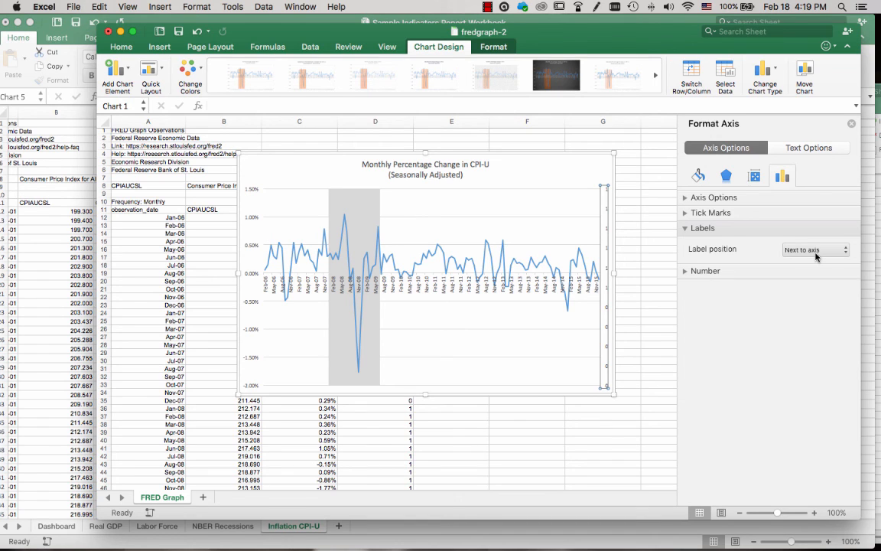
click(814, 250)
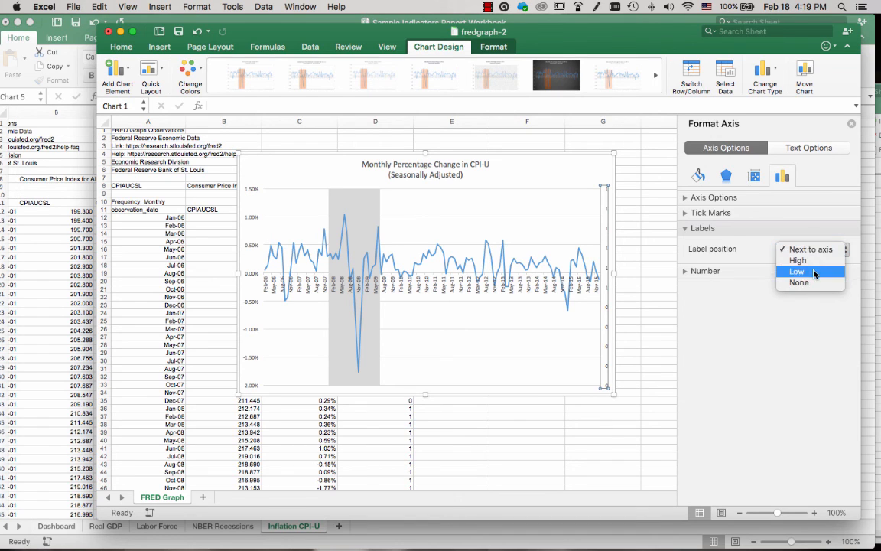
click(798, 281)
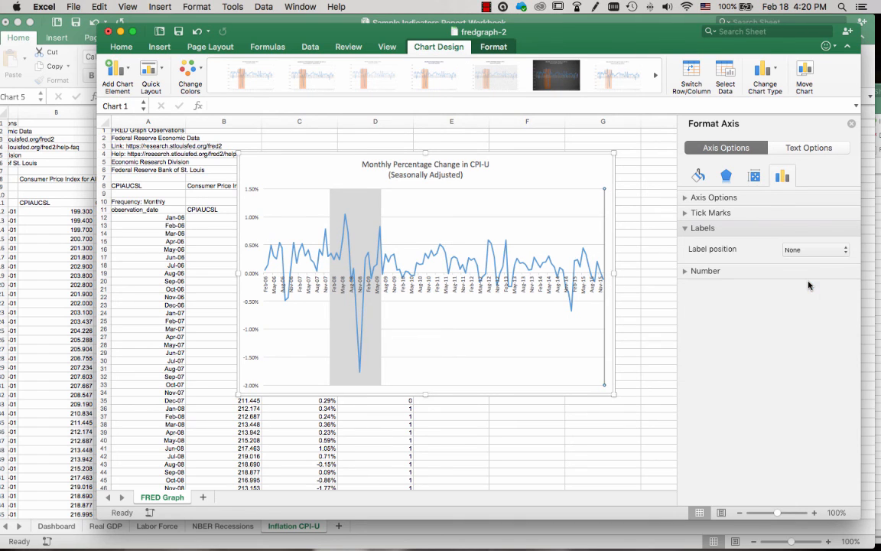